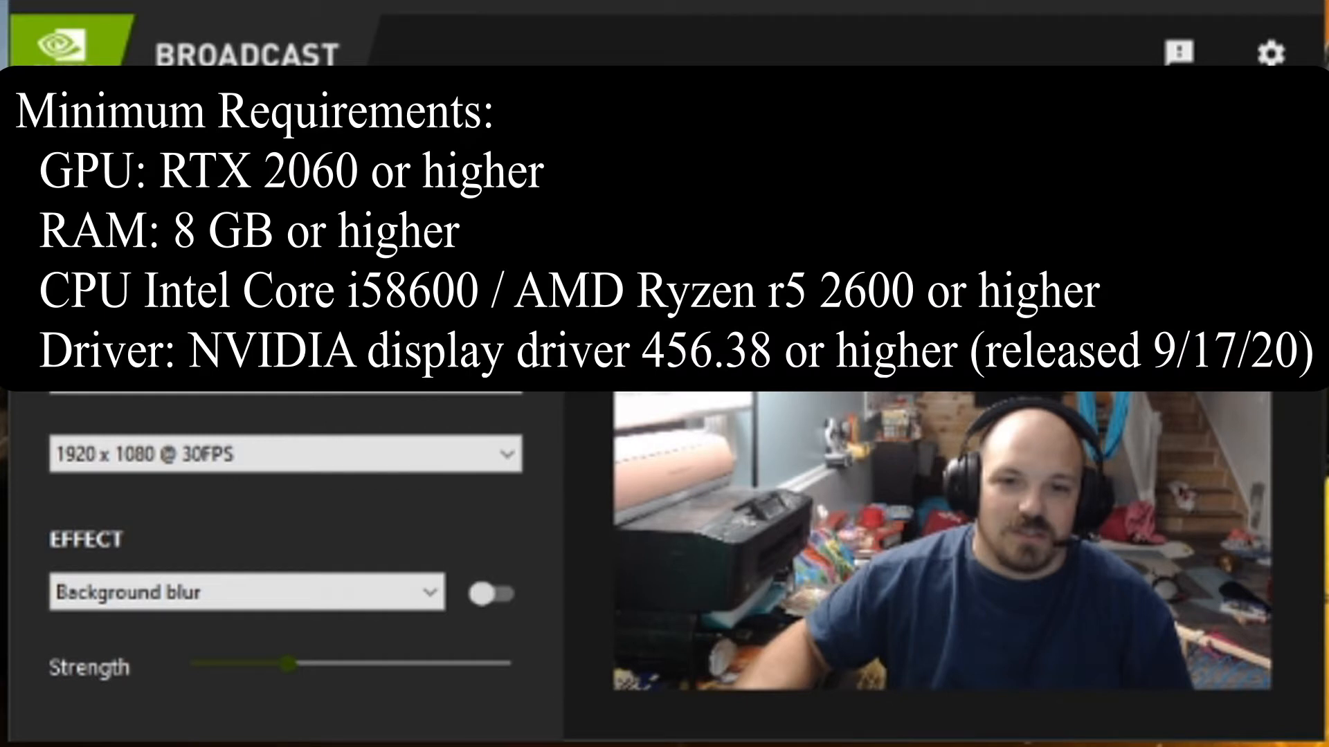
Toggle microphone noise removal off and back on, then move to the camera effects.
{"action": "left_click", "coordinate": [229, 154]}
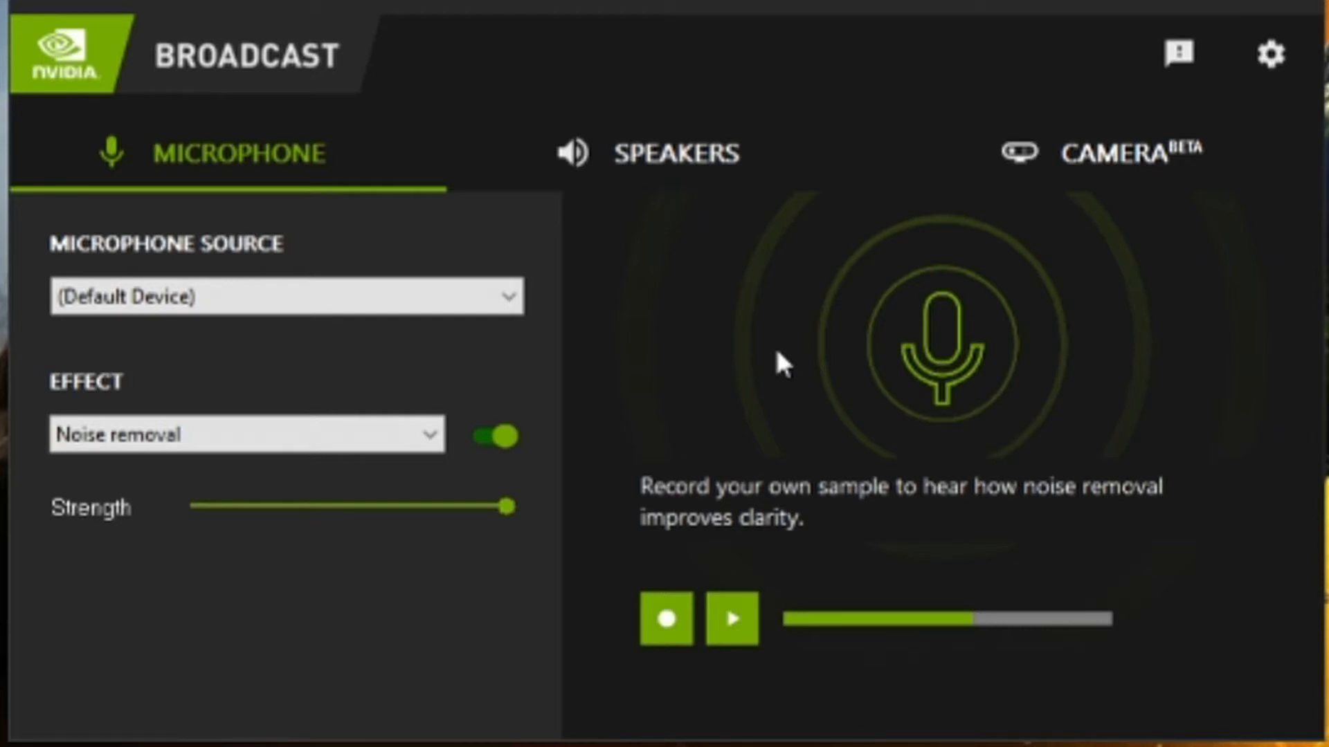
{"action": "left_click", "coordinate": [497, 435]}
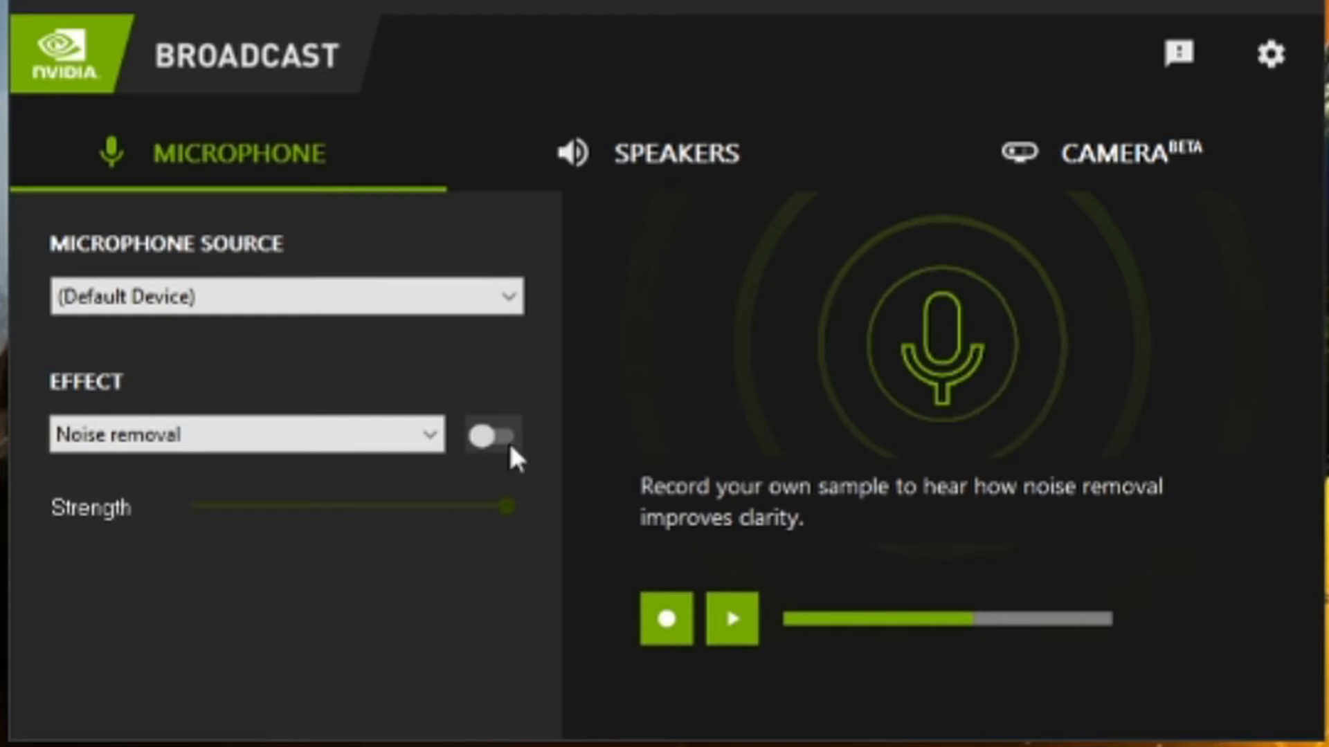
{"action": "left_click", "coordinate": [493, 435]}
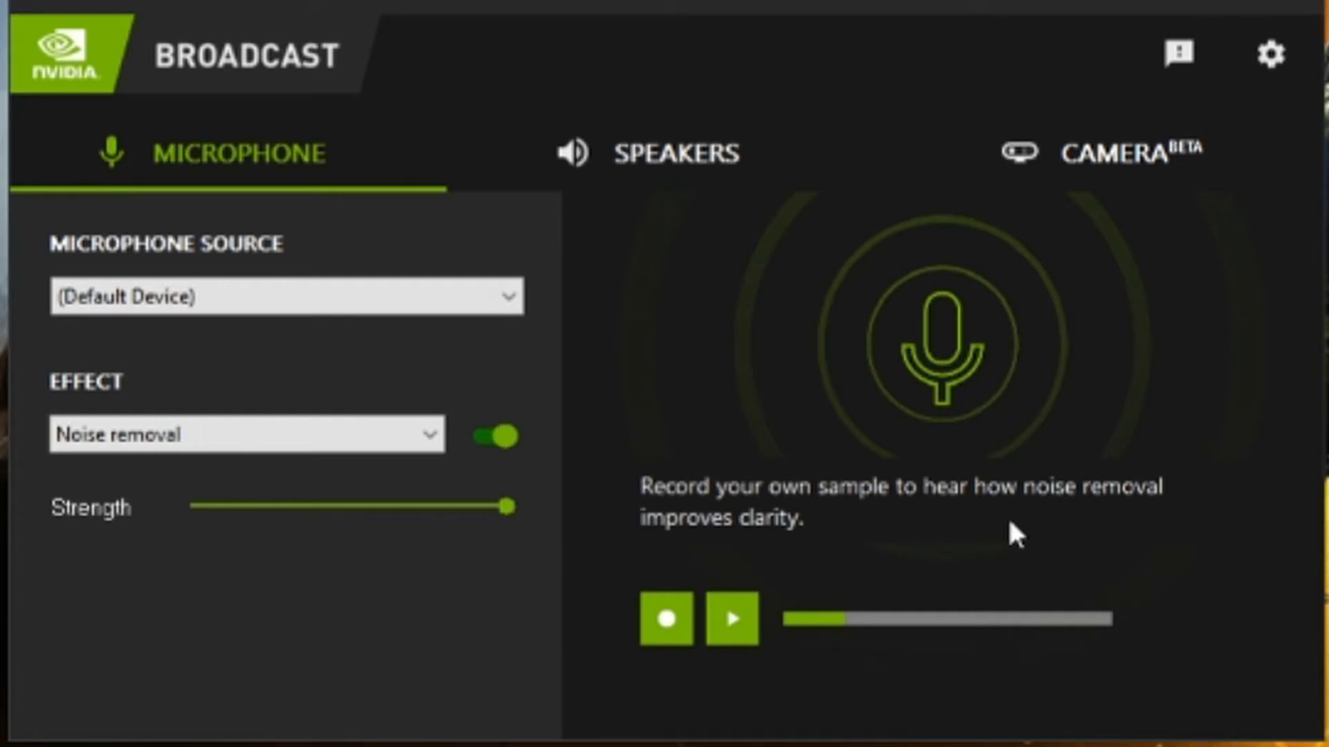
{"action": "left_click", "coordinate": [1127, 154]}
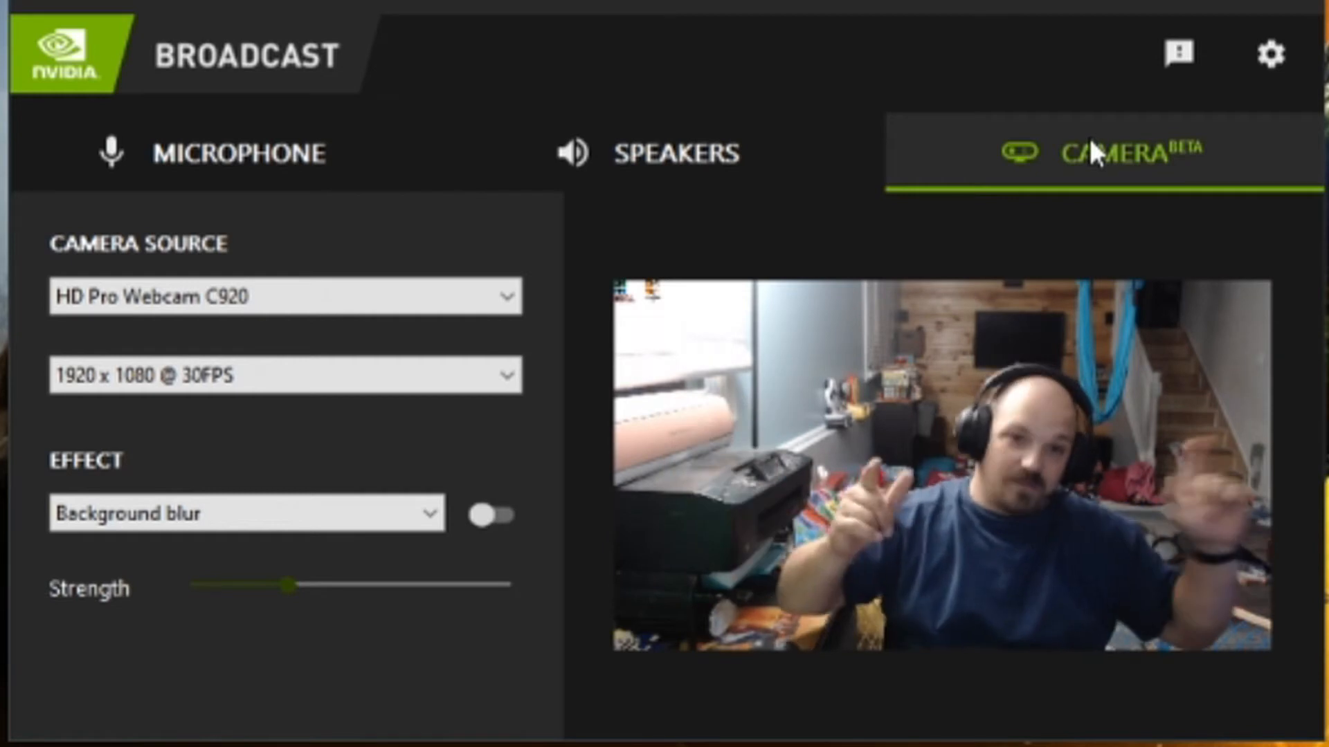
On the Speakers tab, play the Chip bag.wav sample without noise removal.
{"action": "left_click", "coordinate": [665, 153]}
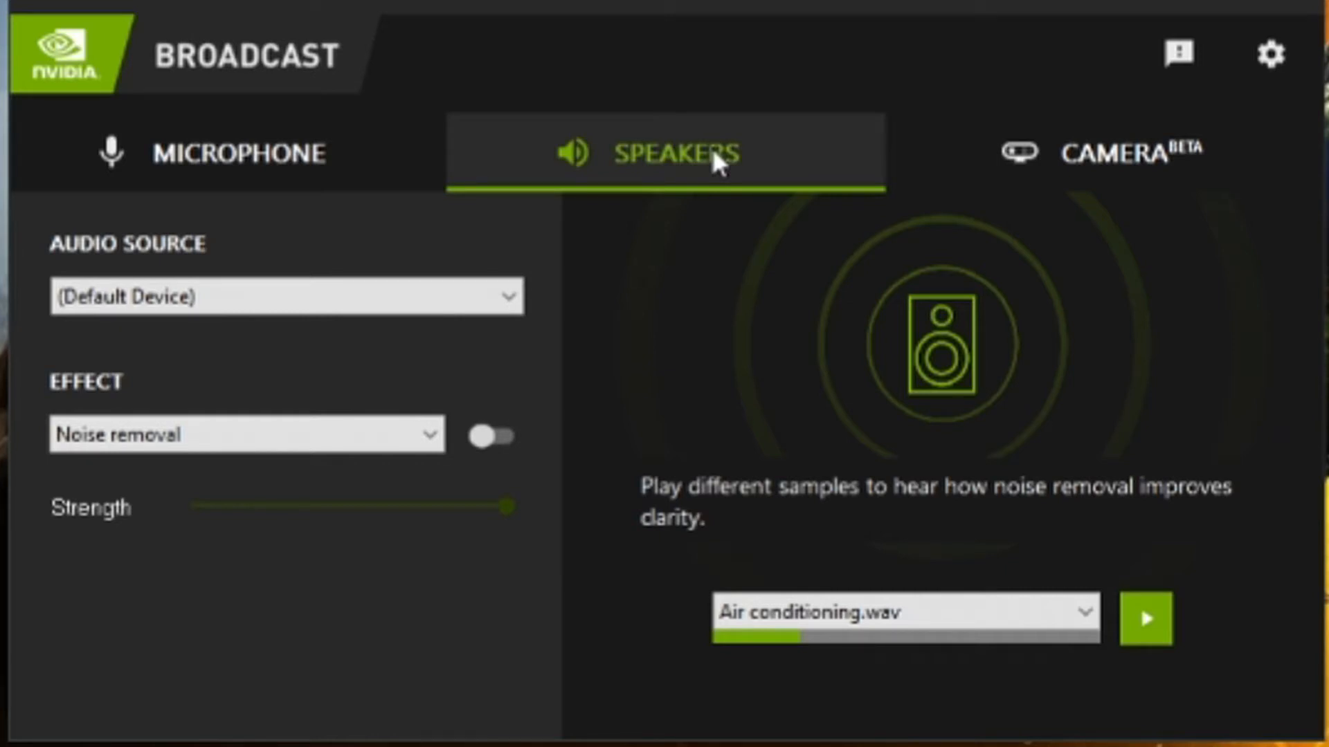
{"action": "mouse_move", "coordinate": [766, 705]}
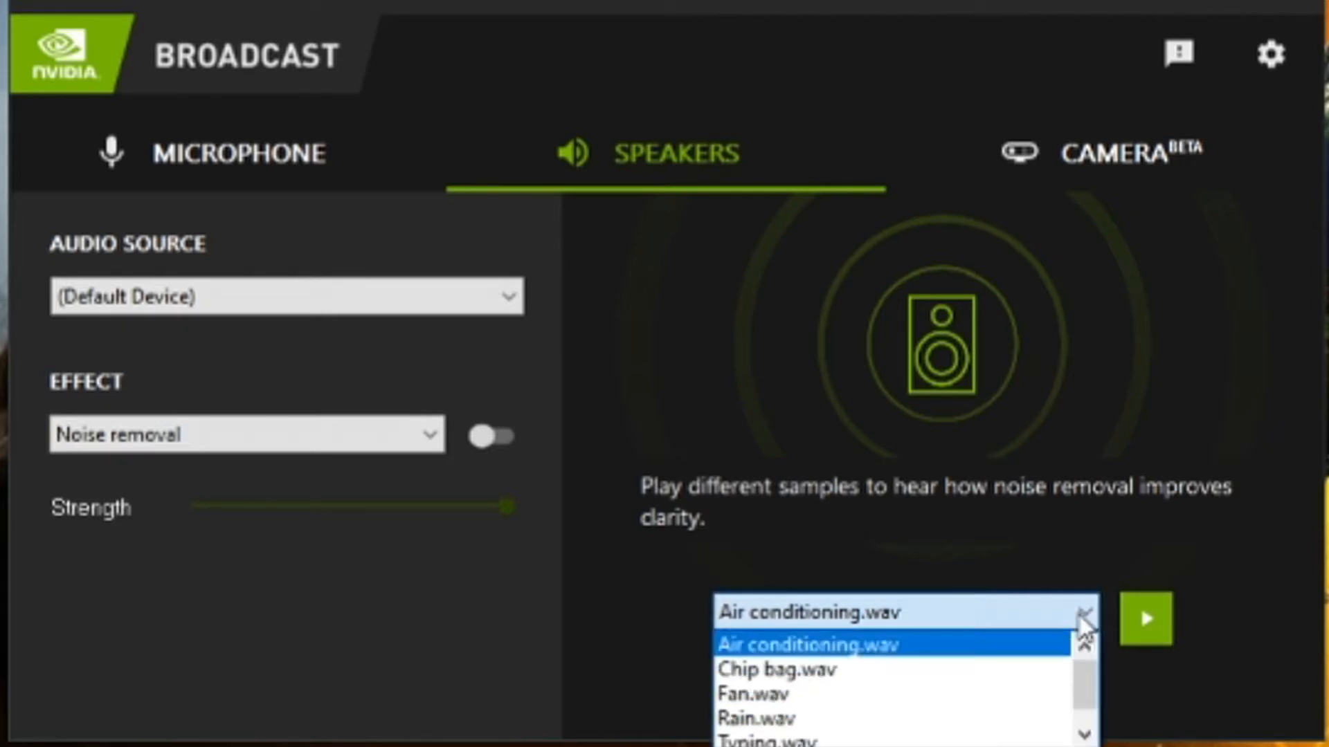
{"action": "left_click", "coordinate": [775, 669]}
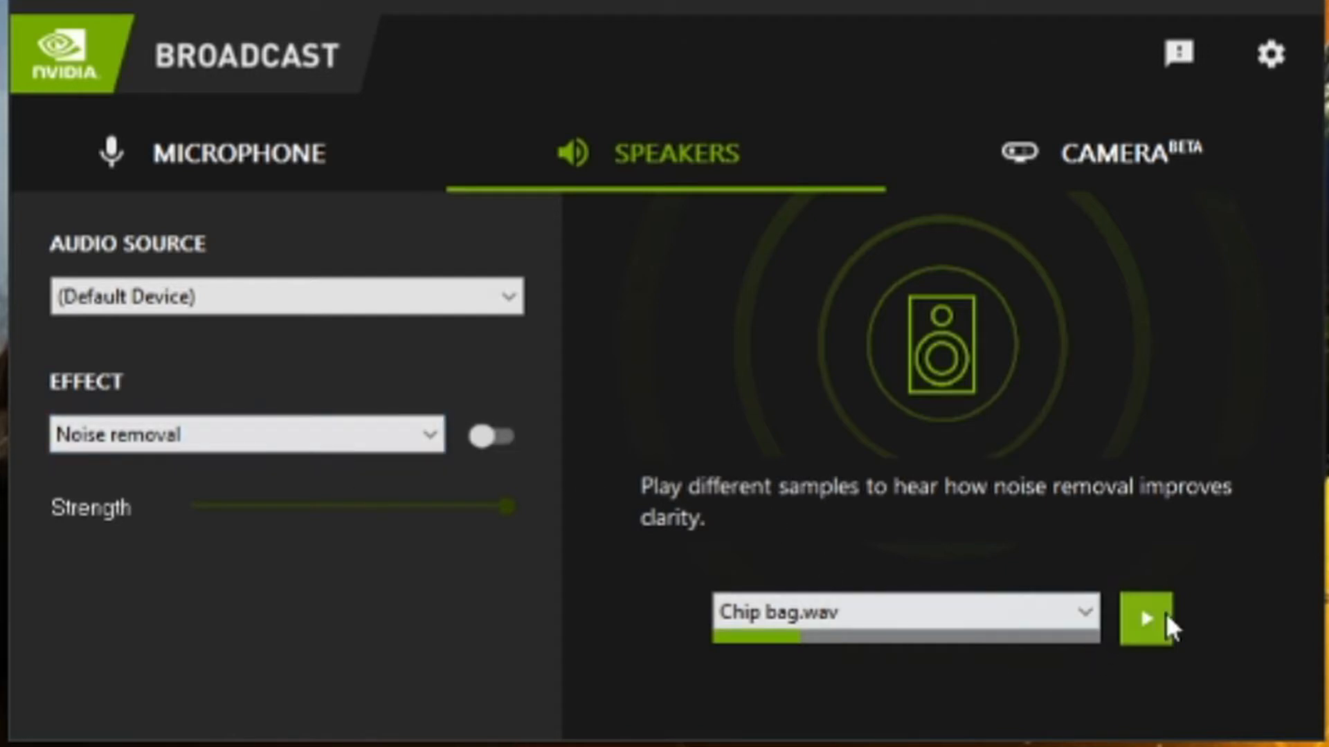
{"action": "left_click", "coordinate": [1146, 620]}
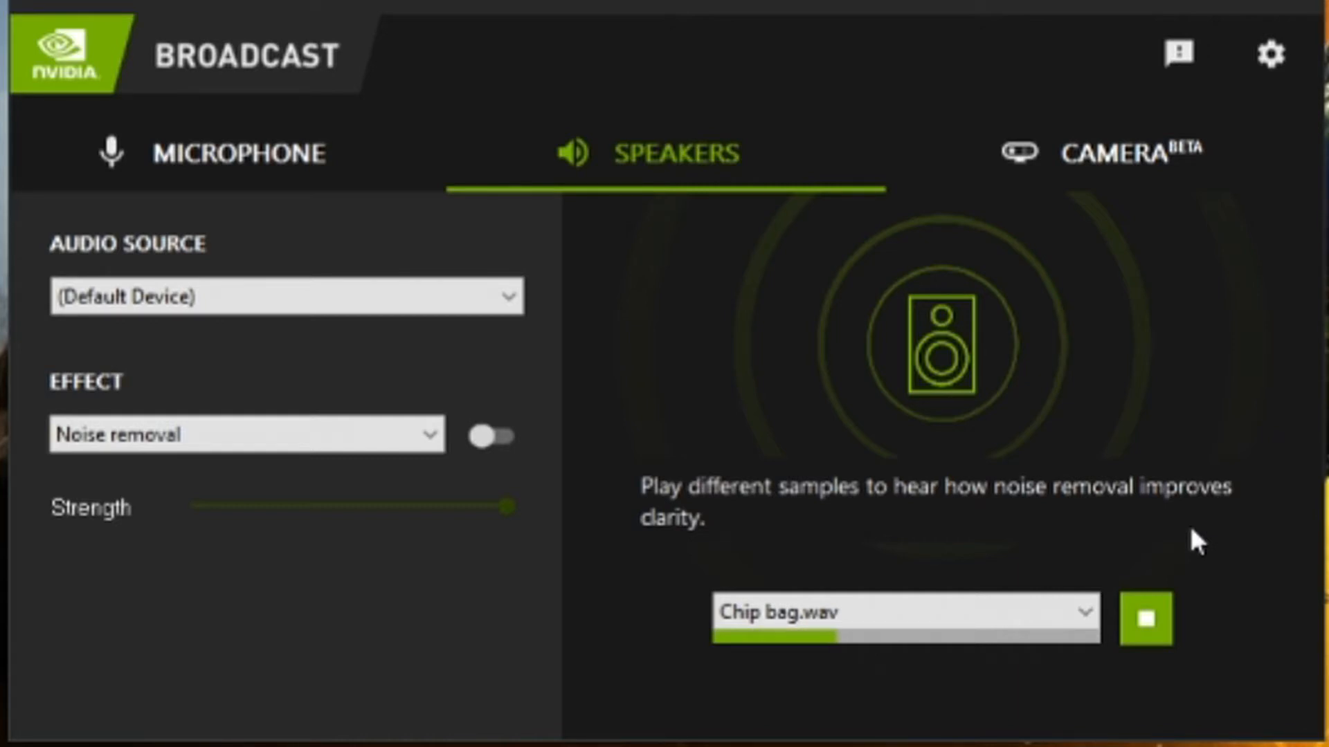
{"action": "left_click", "coordinate": [1146, 618]}
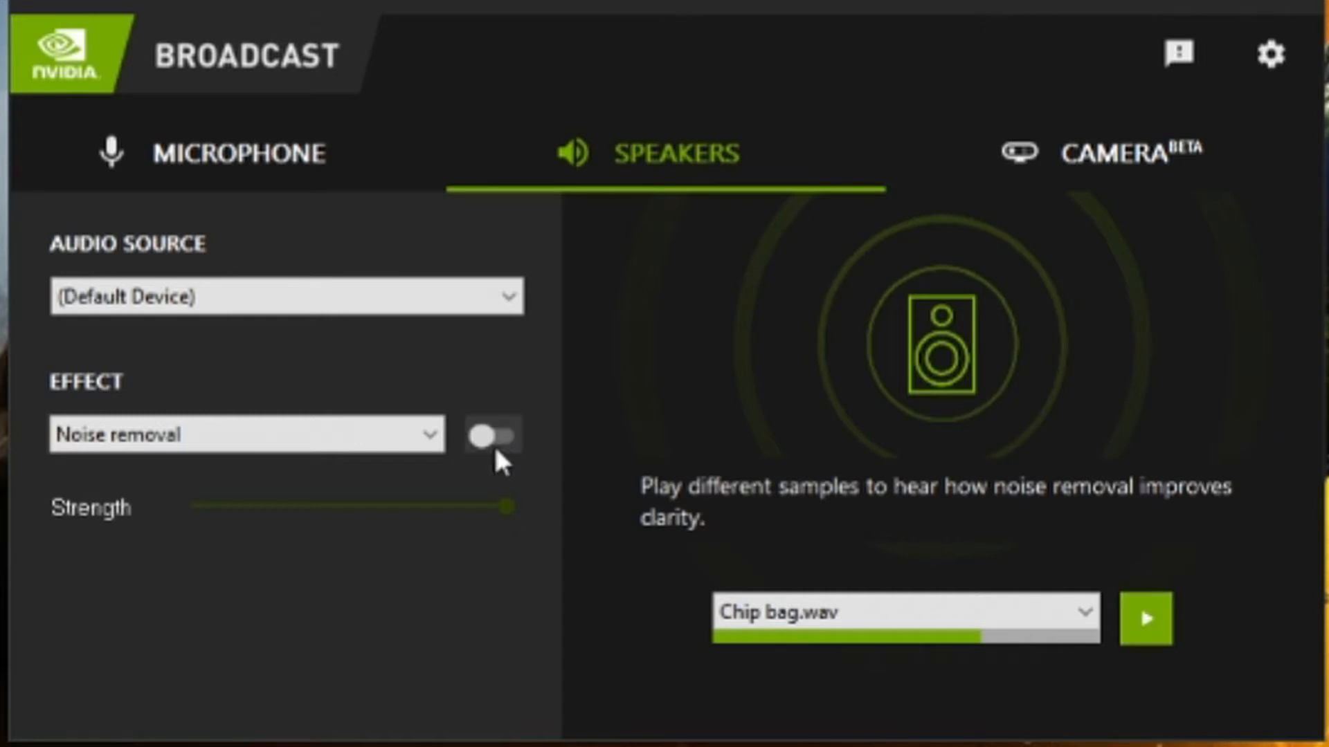
Enable speaker noise removal and replay the Chip bag.wav sample to hear the difference.
{"action": "left_click", "coordinate": [490, 435]}
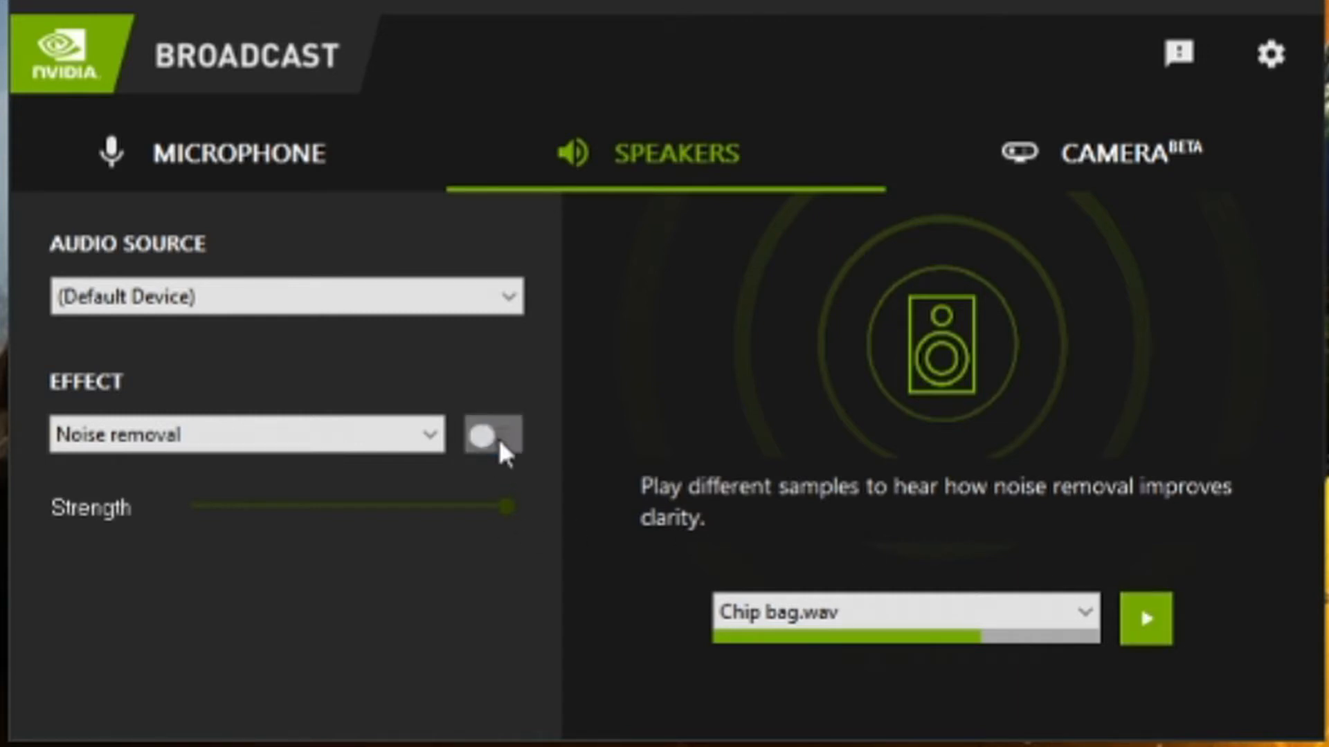
{"action": "left_click", "coordinate": [494, 435]}
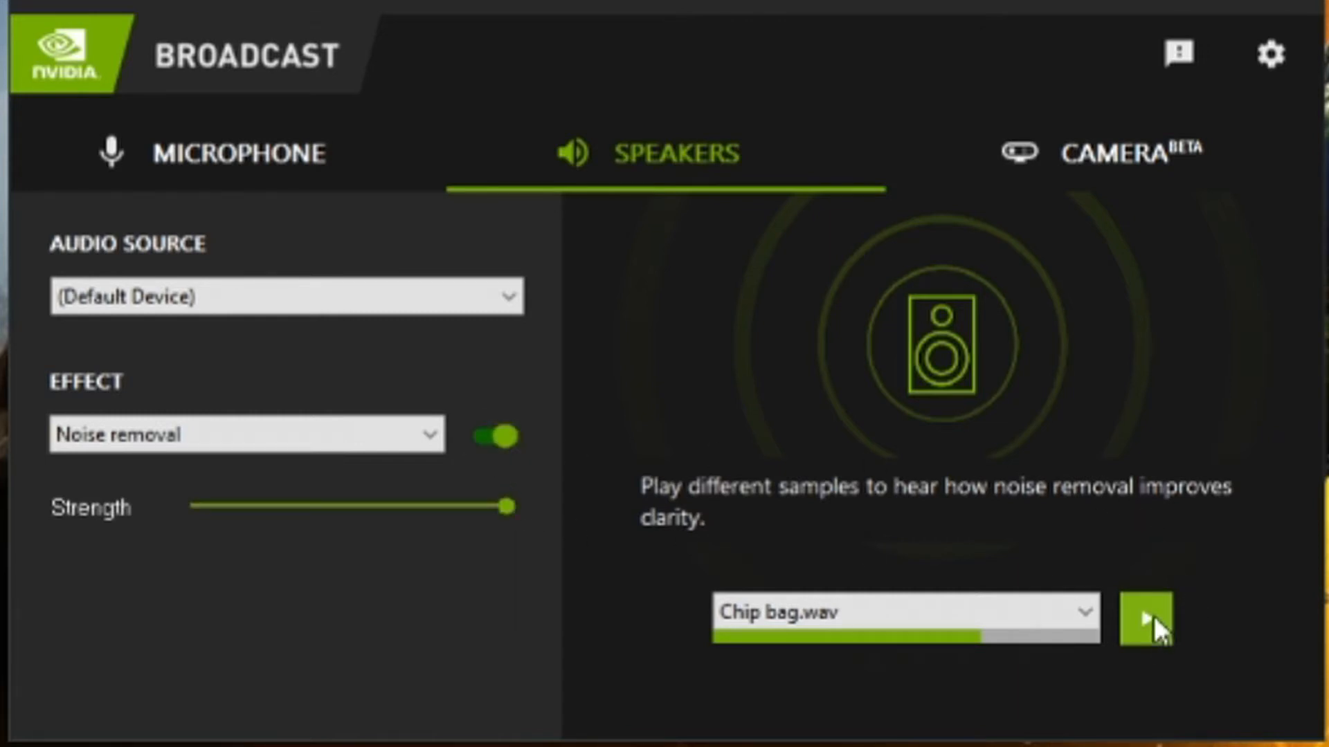
{"action": "left_click", "coordinate": [1147, 615]}
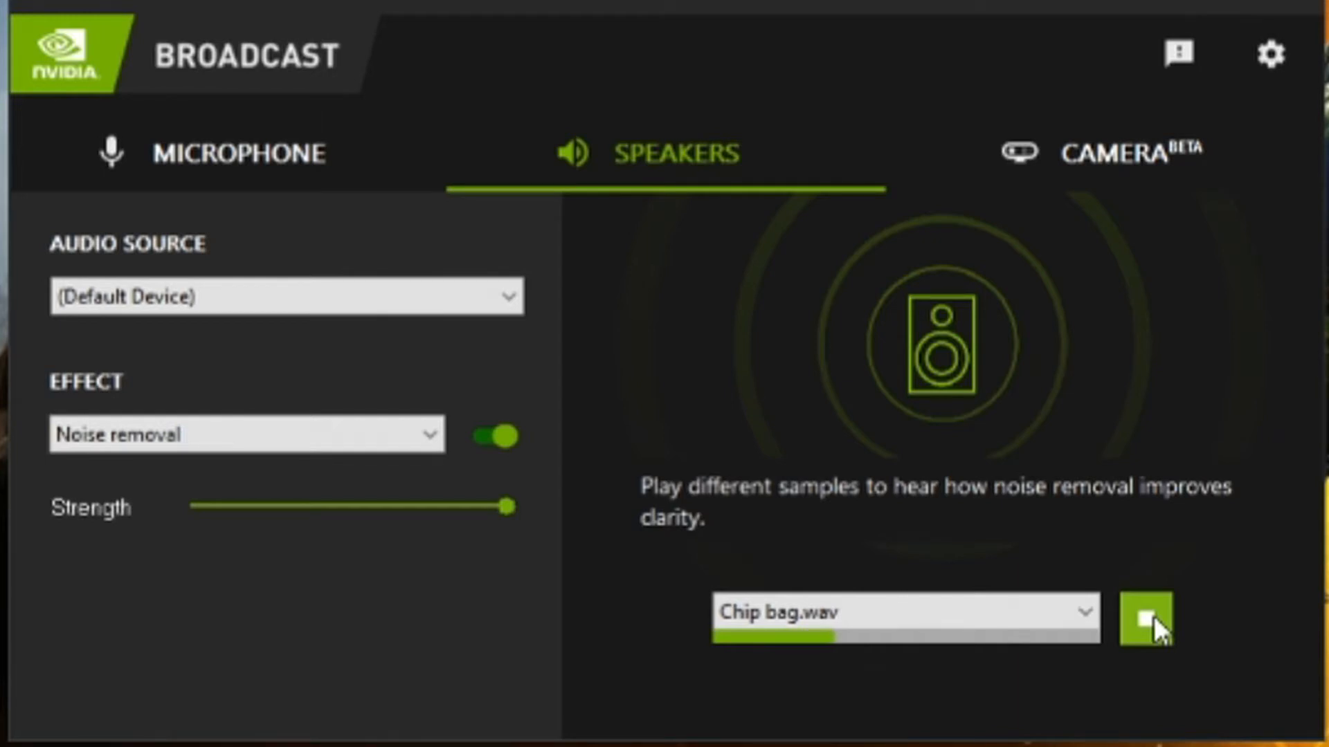
{"action": "left_click", "coordinate": [1118, 154]}
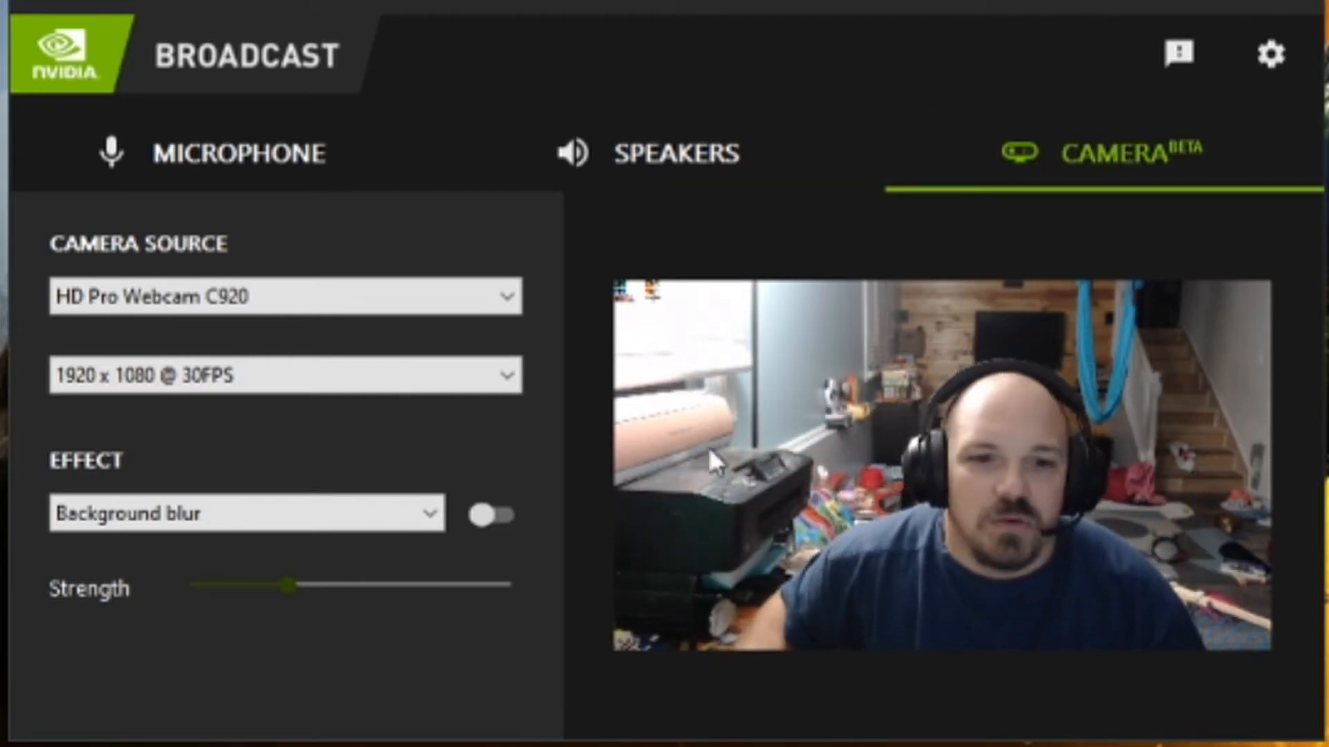
{"action": "mouse_move", "coordinate": [1093, 598]}
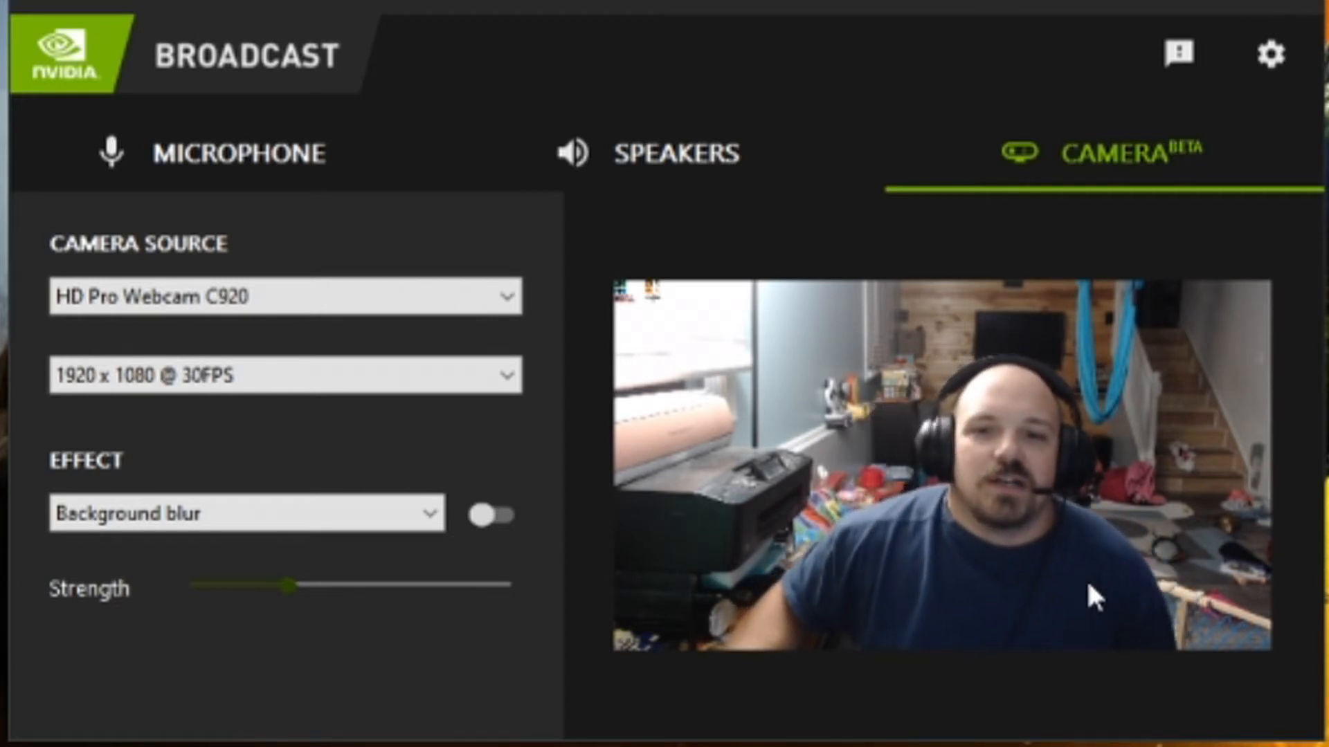
{"action": "mouse_move", "coordinate": [936, 581]}
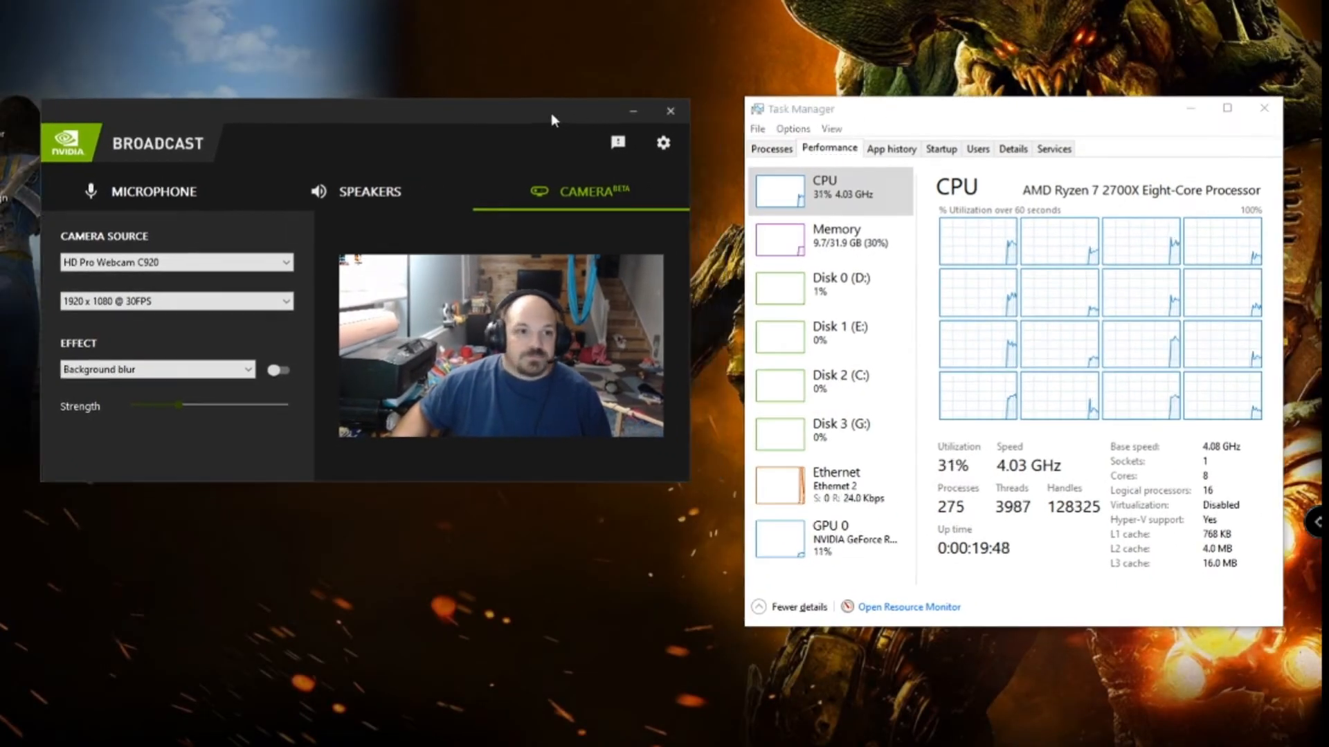
Show the GPU usage graphs and switch on background blur for the webcam.
{"action": "left_click", "coordinate": [831, 540]}
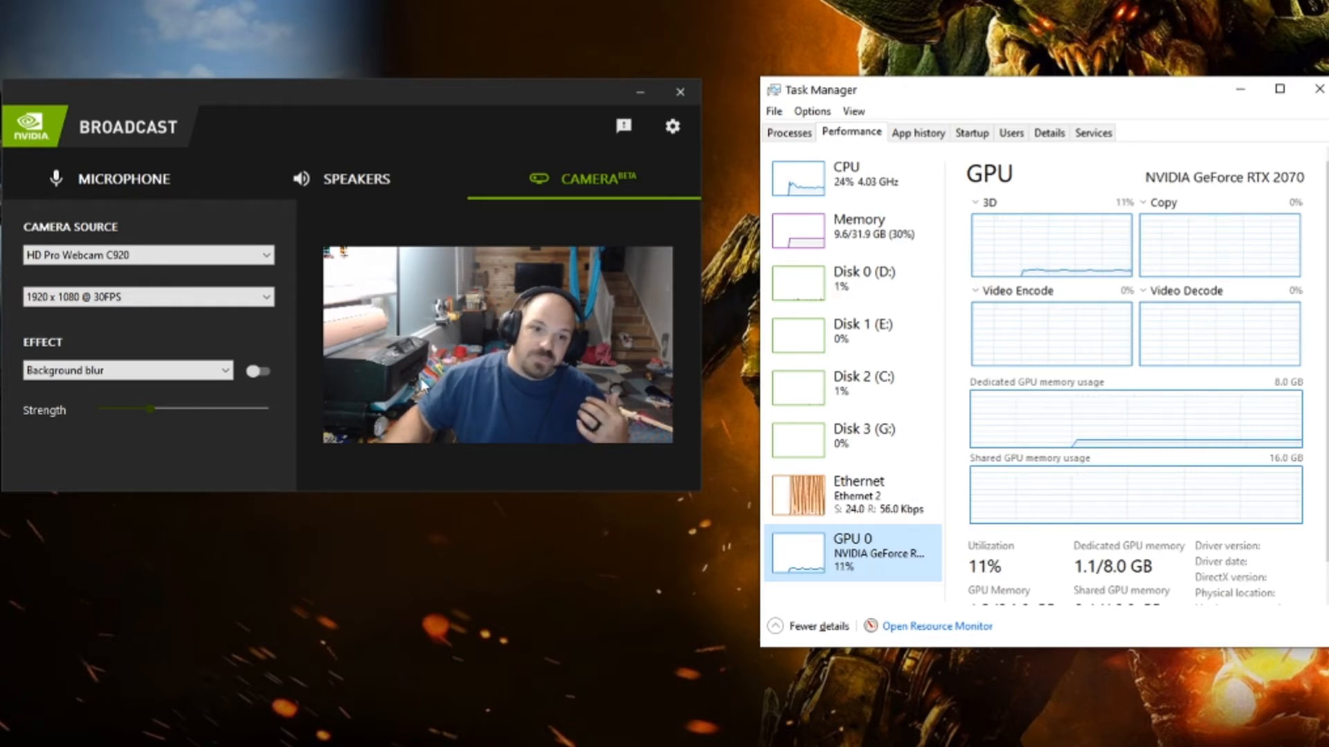
{"action": "left_click", "coordinate": [257, 371]}
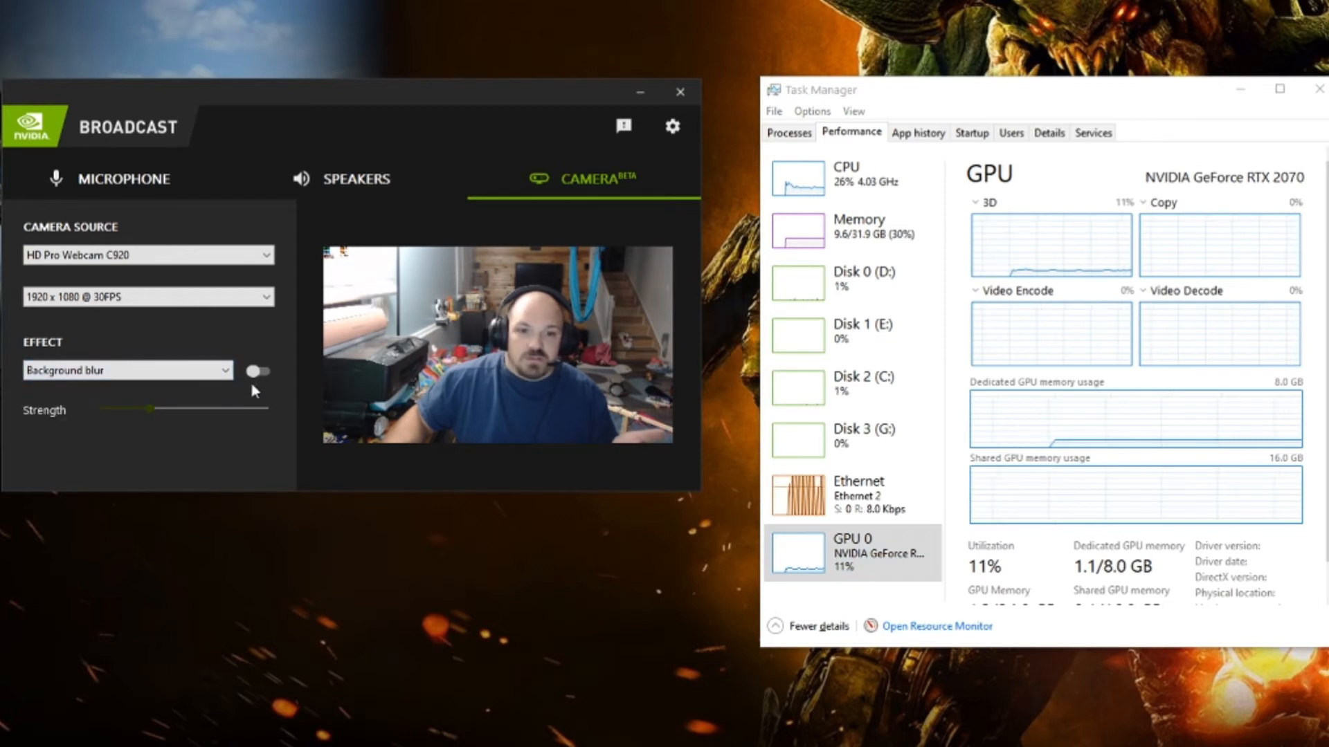
{"action": "left_click", "coordinate": [256, 371]}
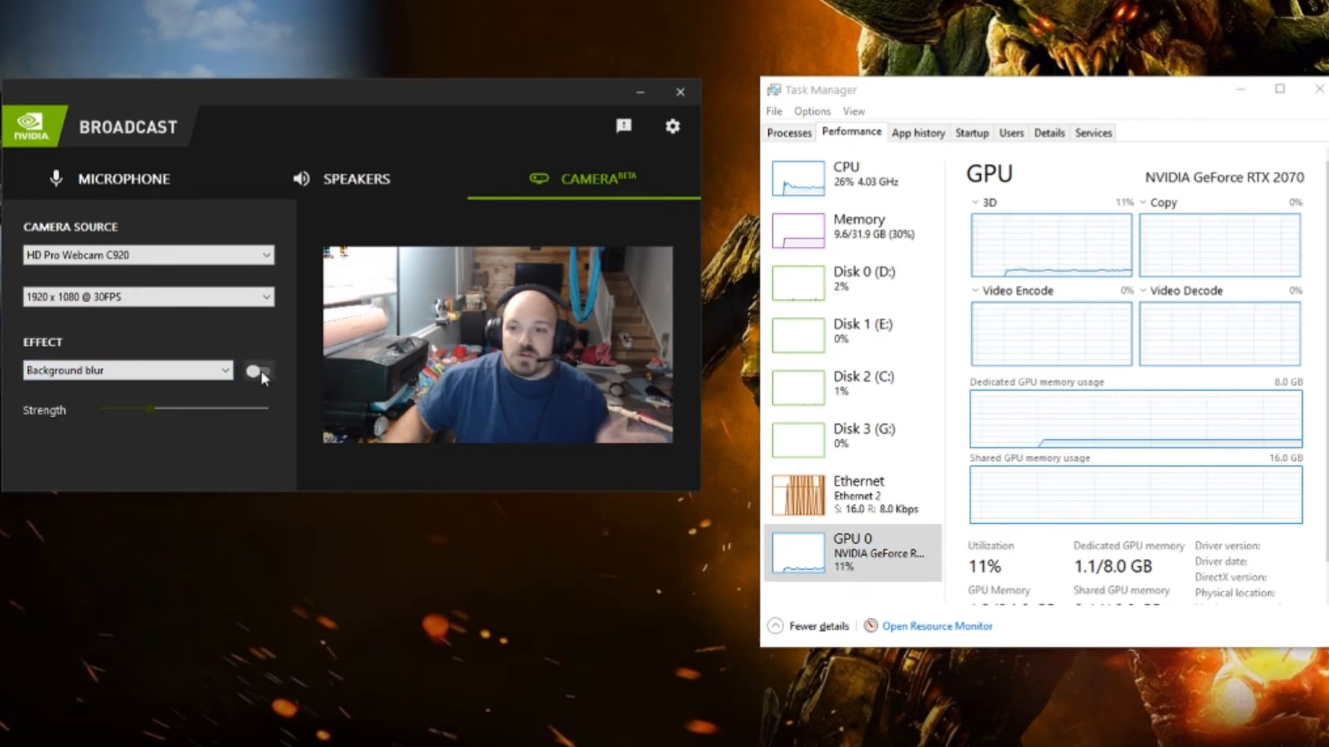
{"action": "left_click", "coordinate": [257, 370]}
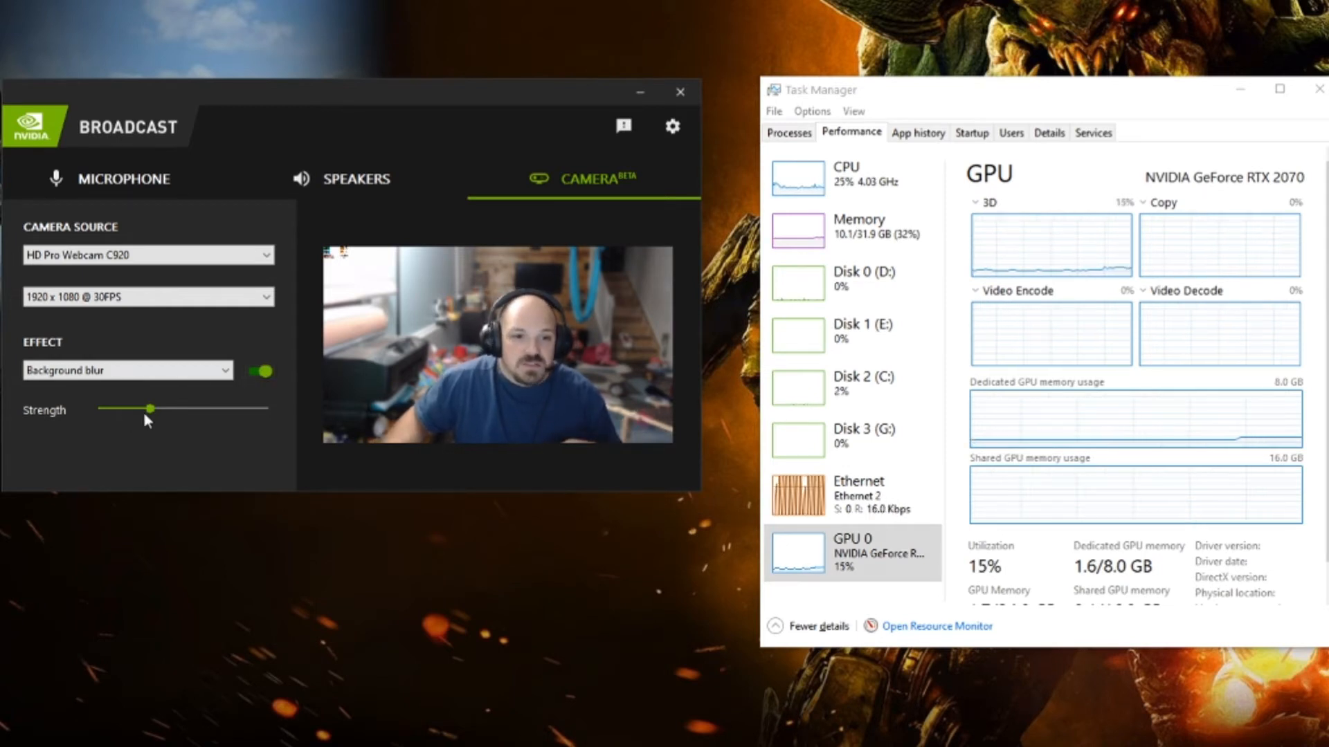
Raise the background blur strength slider to its maximum.
{"action": "left_click_drag", "start_coordinate": [144, 411], "coordinate": [181, 412]}
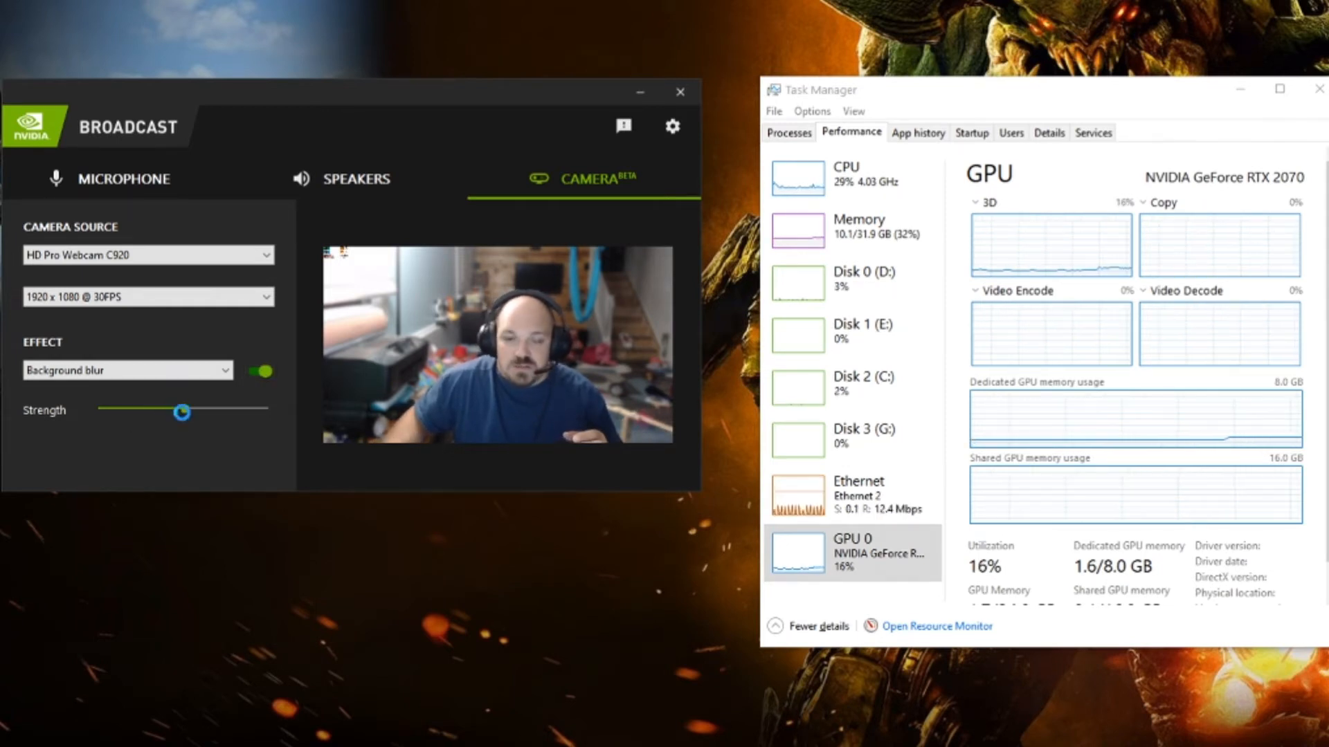
{"action": "left_click_drag", "start_coordinate": [181, 411], "coordinate": [287, 412]}
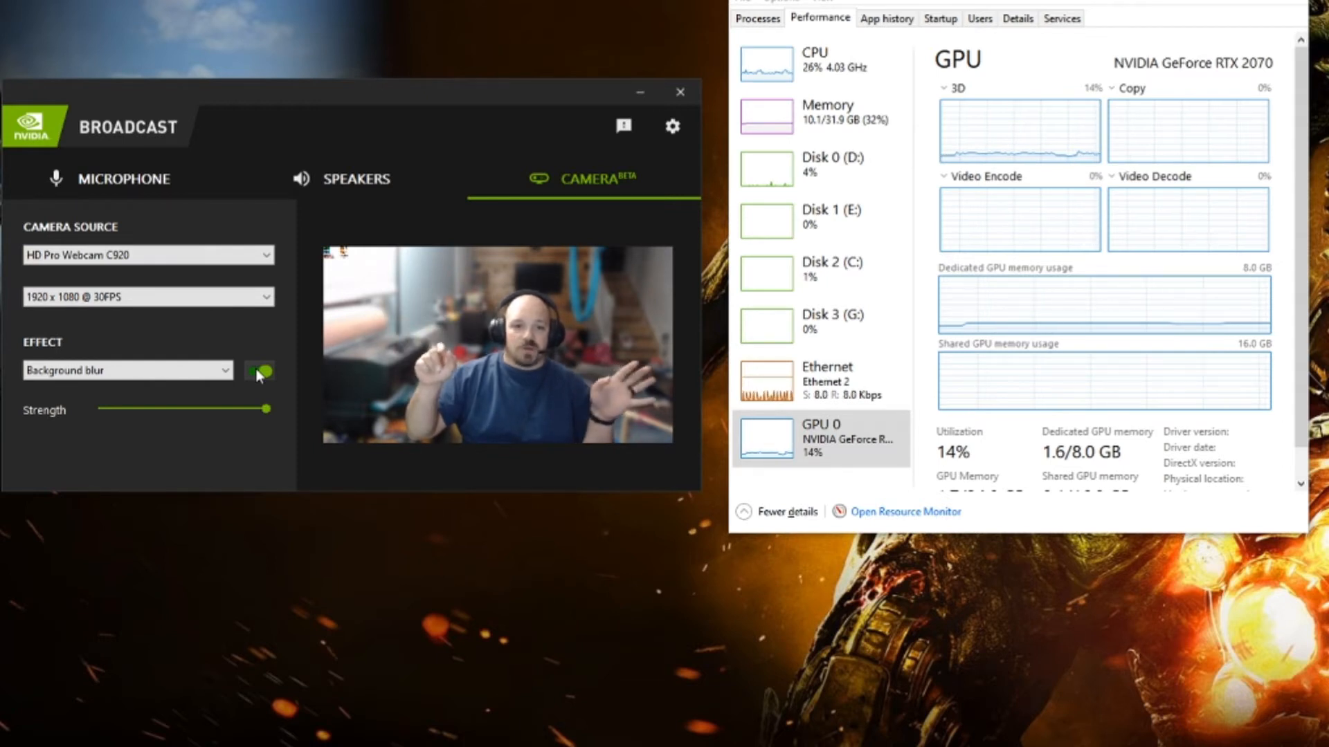
Replace background blur with Background replacement using a browsed image behind the person.
{"action": "left_click", "coordinate": [260, 371]}
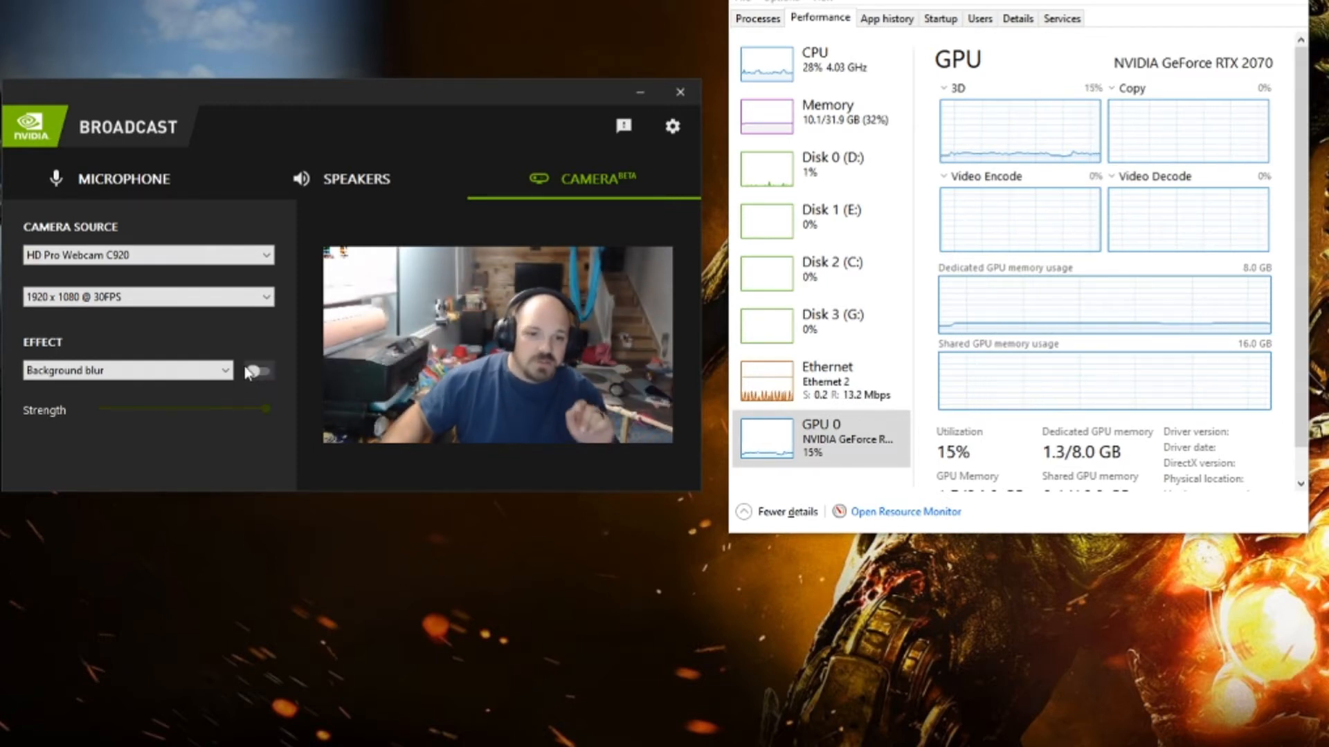
{"action": "left_click", "coordinate": [128, 371]}
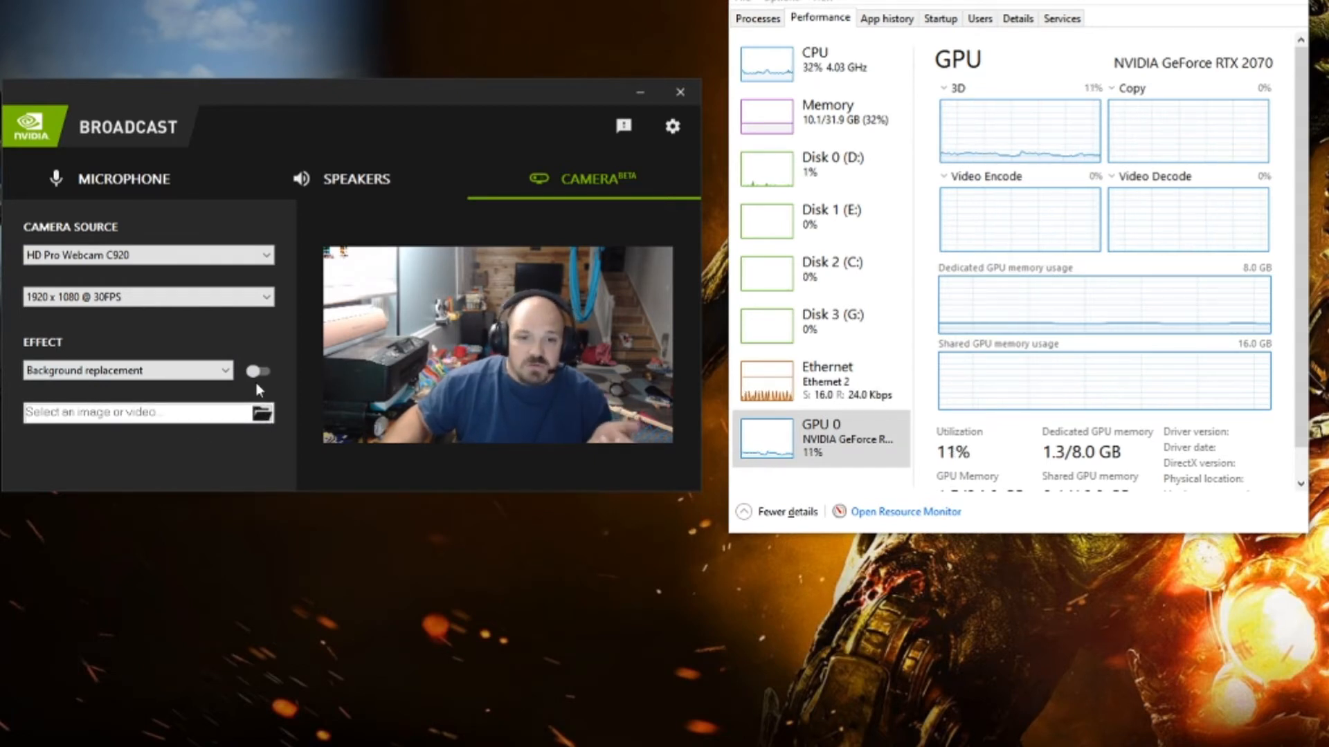
{"action": "left_click", "coordinate": [257, 371]}
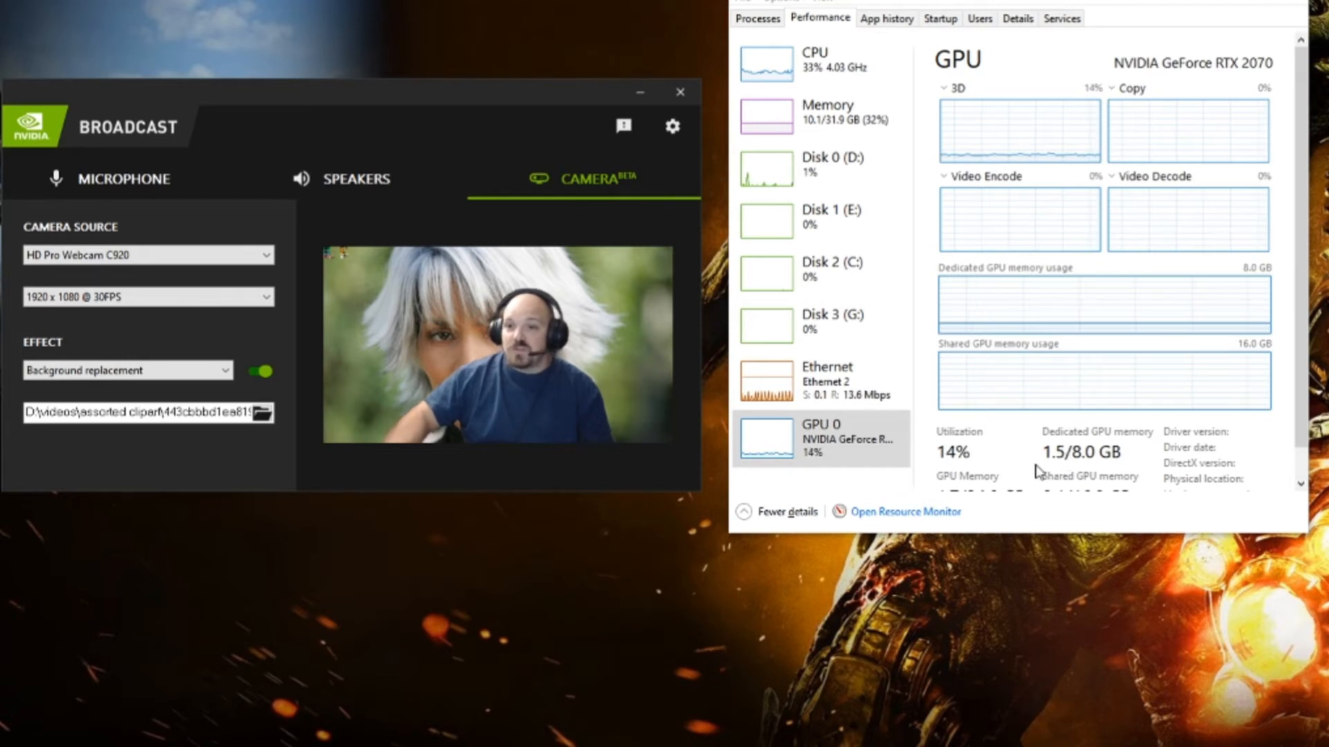
{"action": "left_click", "coordinate": [128, 370]}
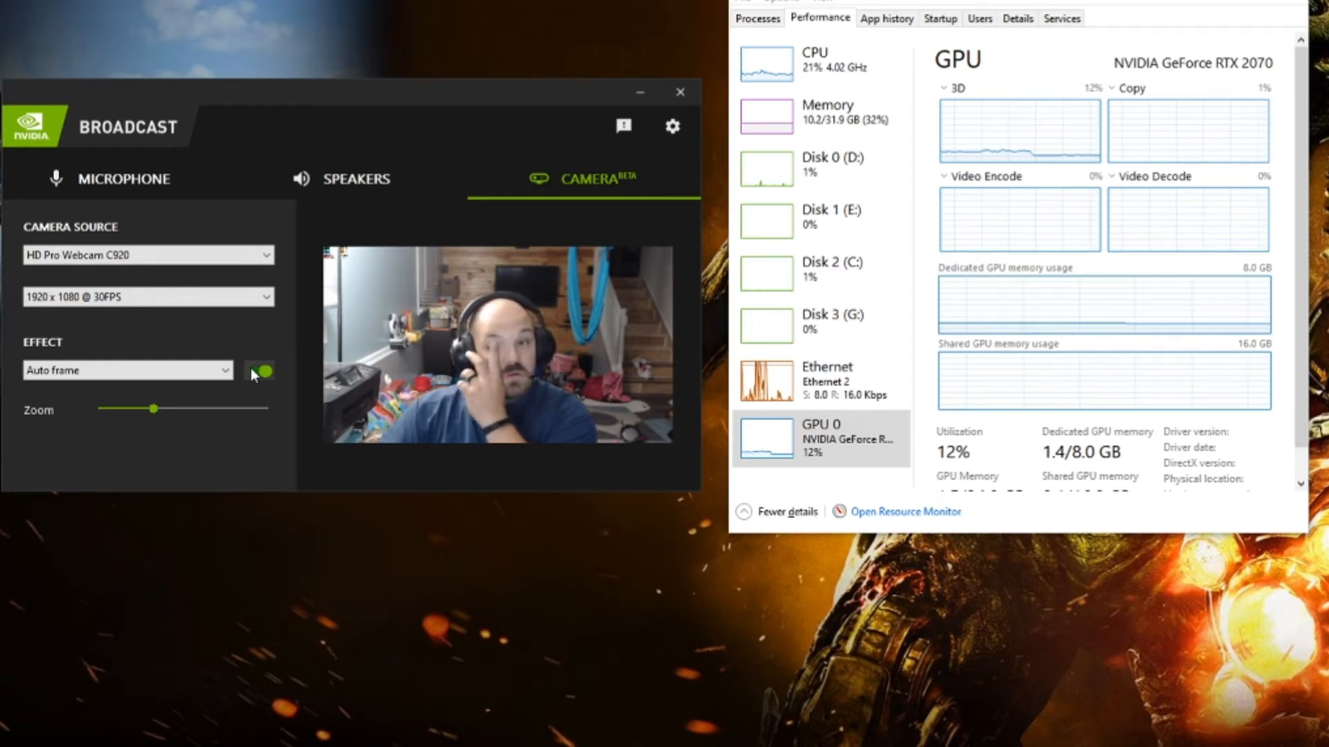
Try Auto frame face tracking on the webcam, then switch it off again.
{"action": "left_click", "coordinate": [260, 371]}
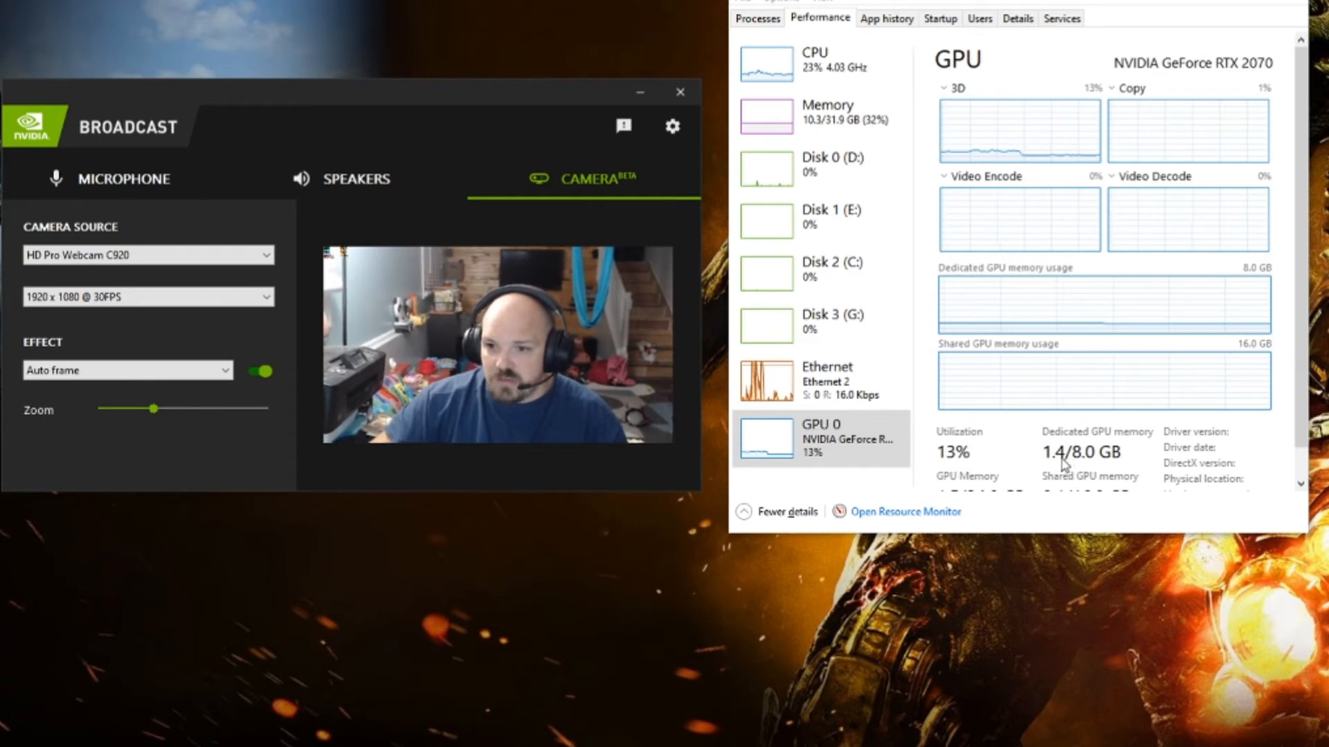
{"action": "left_click", "coordinate": [261, 371]}
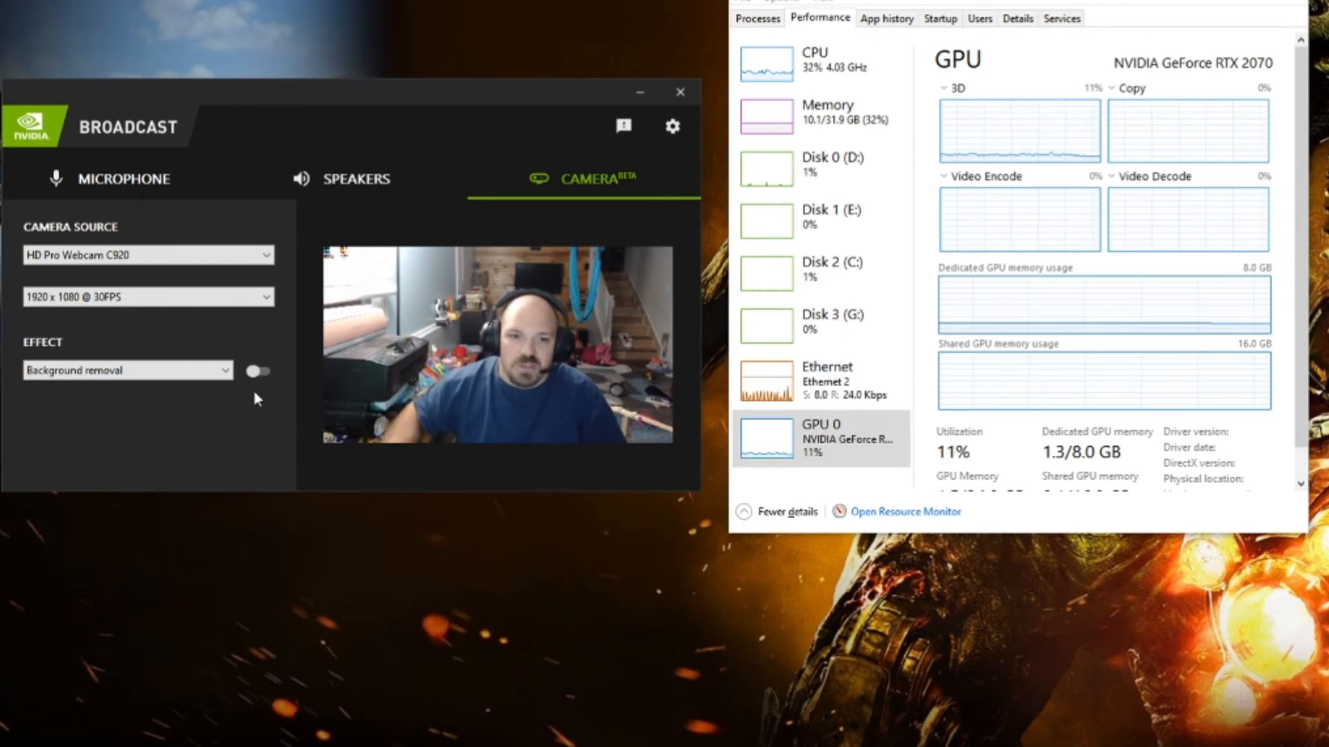
Enable Background removal so the person appears cut out on solid black.
{"action": "left_click", "coordinate": [257, 371]}
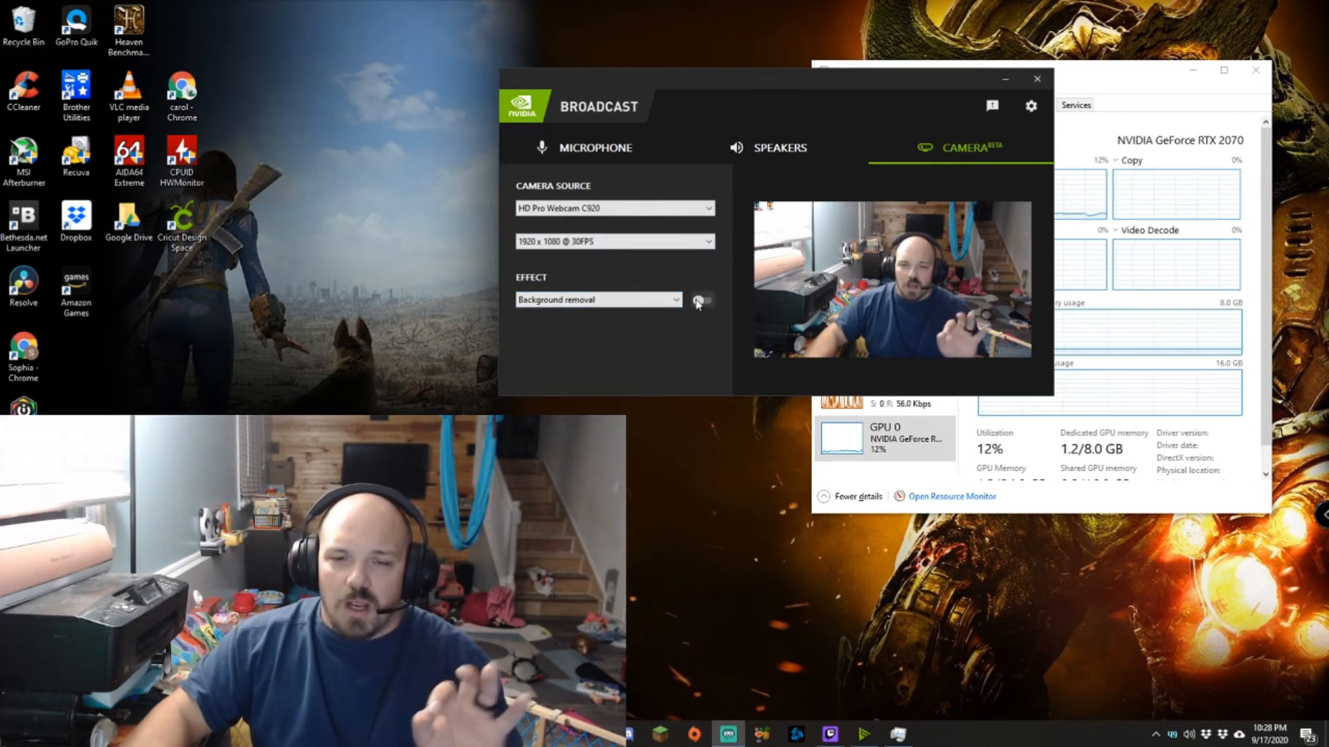
{"action": "left_click", "coordinate": [702, 299]}
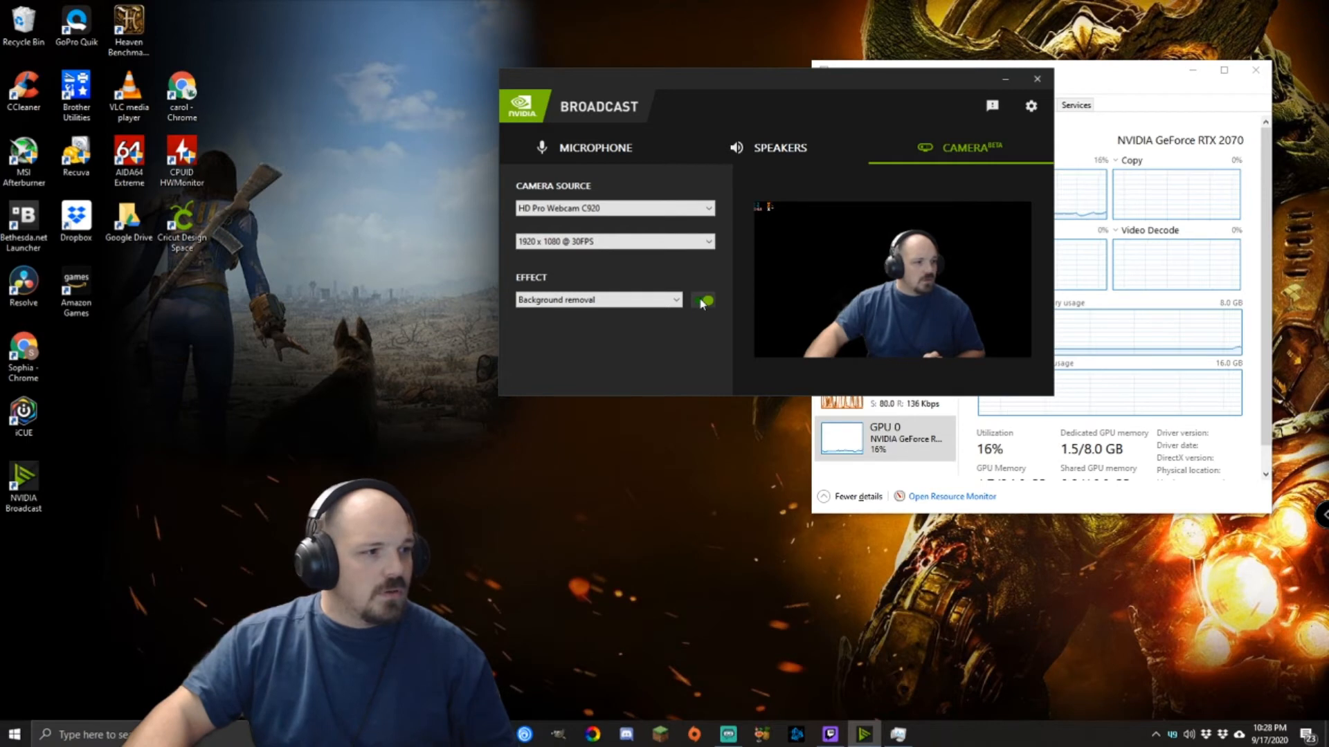
{"action": "left_click", "coordinate": [704, 300]}
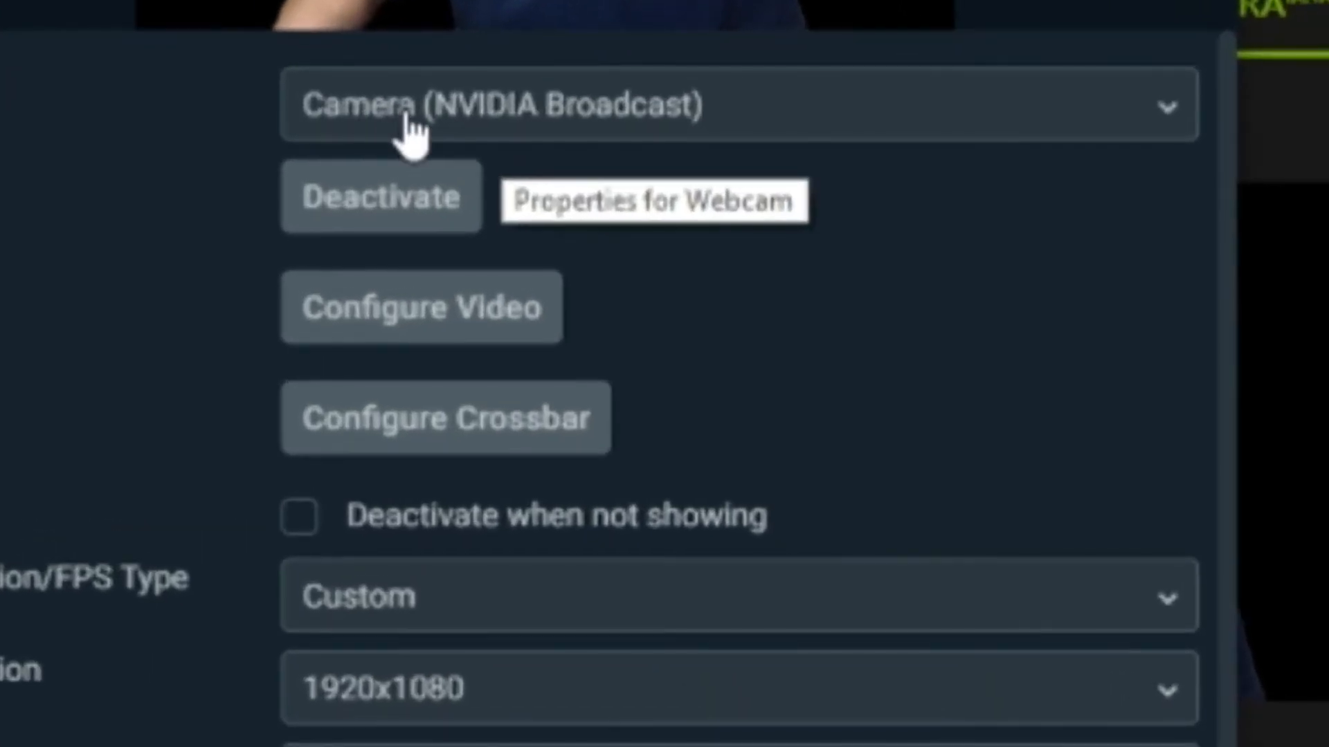
{"action": "mouse_move", "coordinate": [674, 140]}
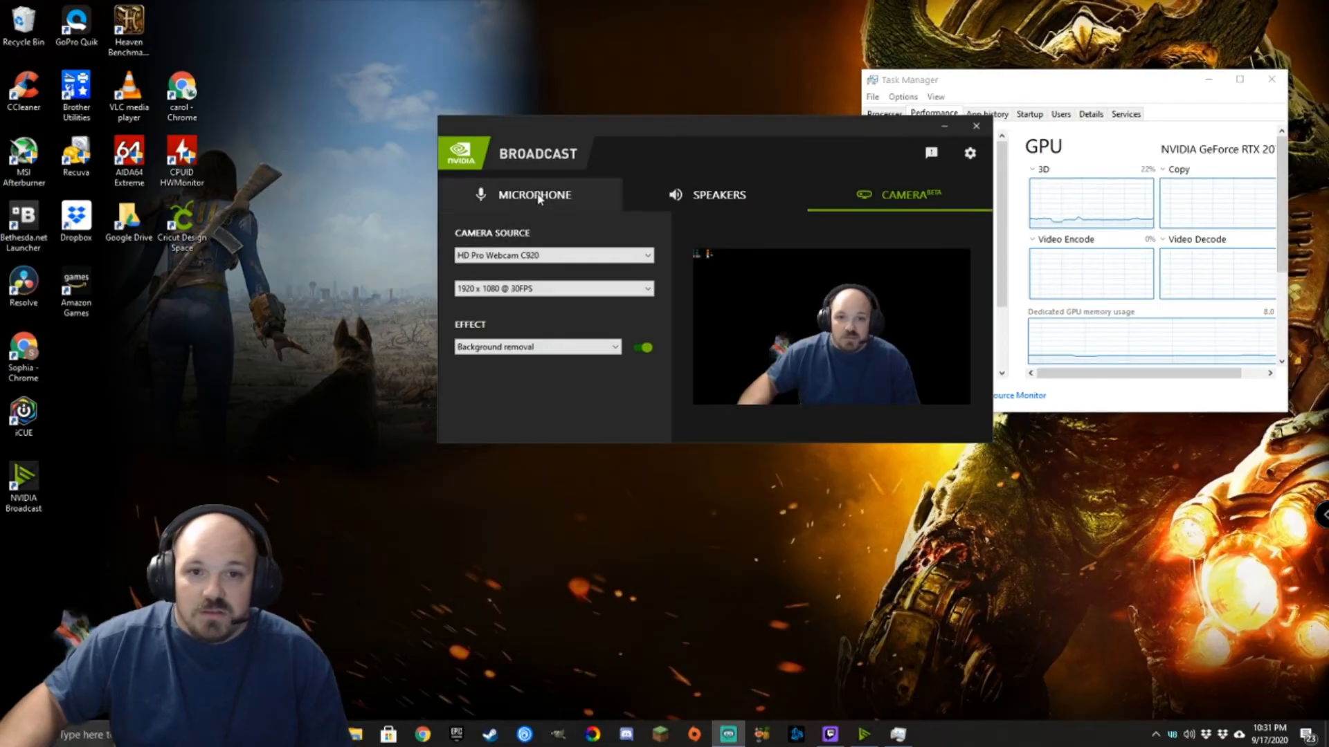
{"action": "left_click", "coordinate": [718, 194]}
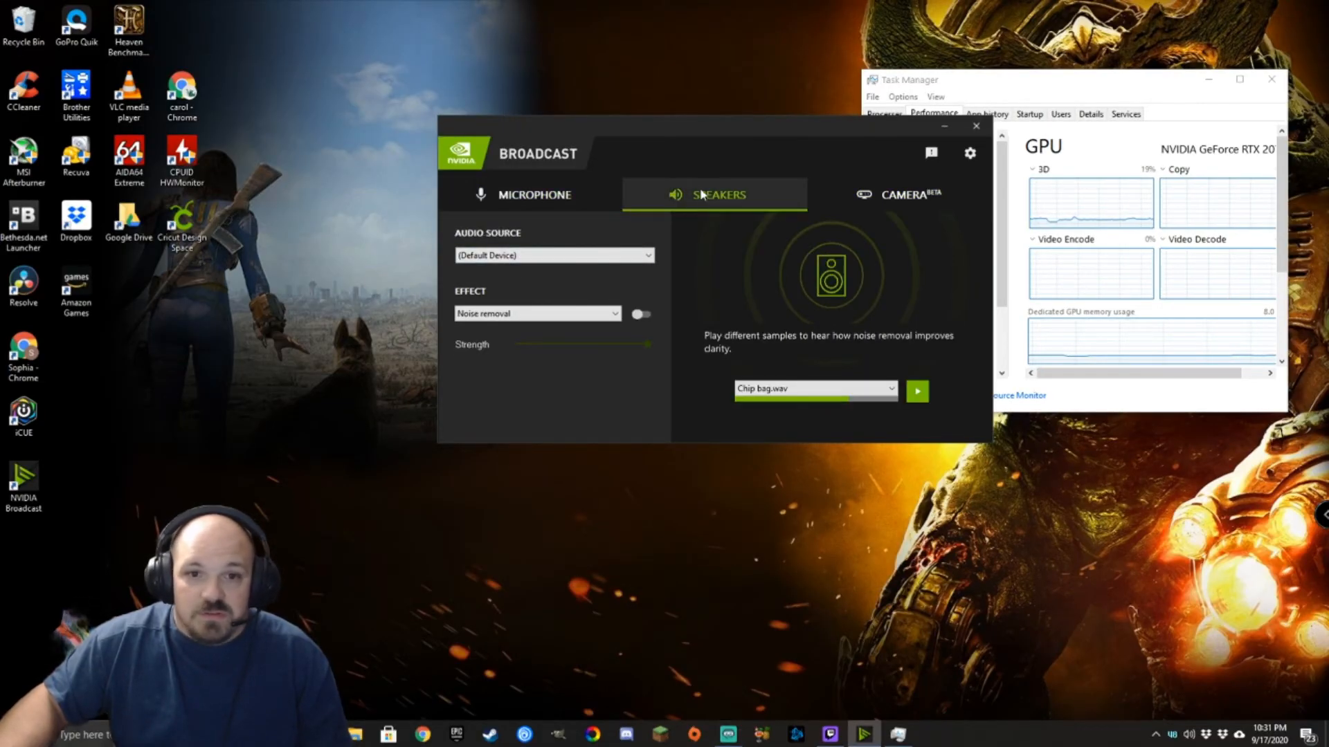
{"action": "left_click", "coordinate": [904, 193]}
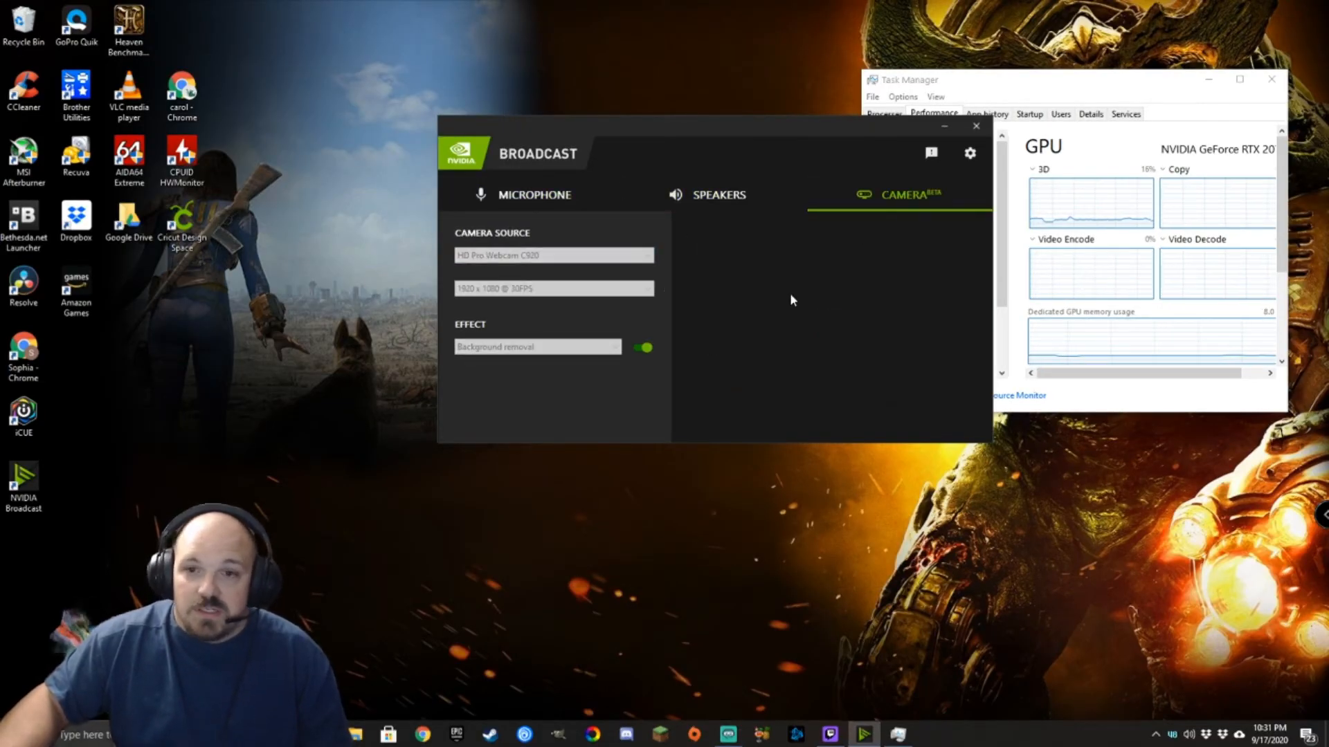
{"action": "left_click", "coordinate": [554, 256]}
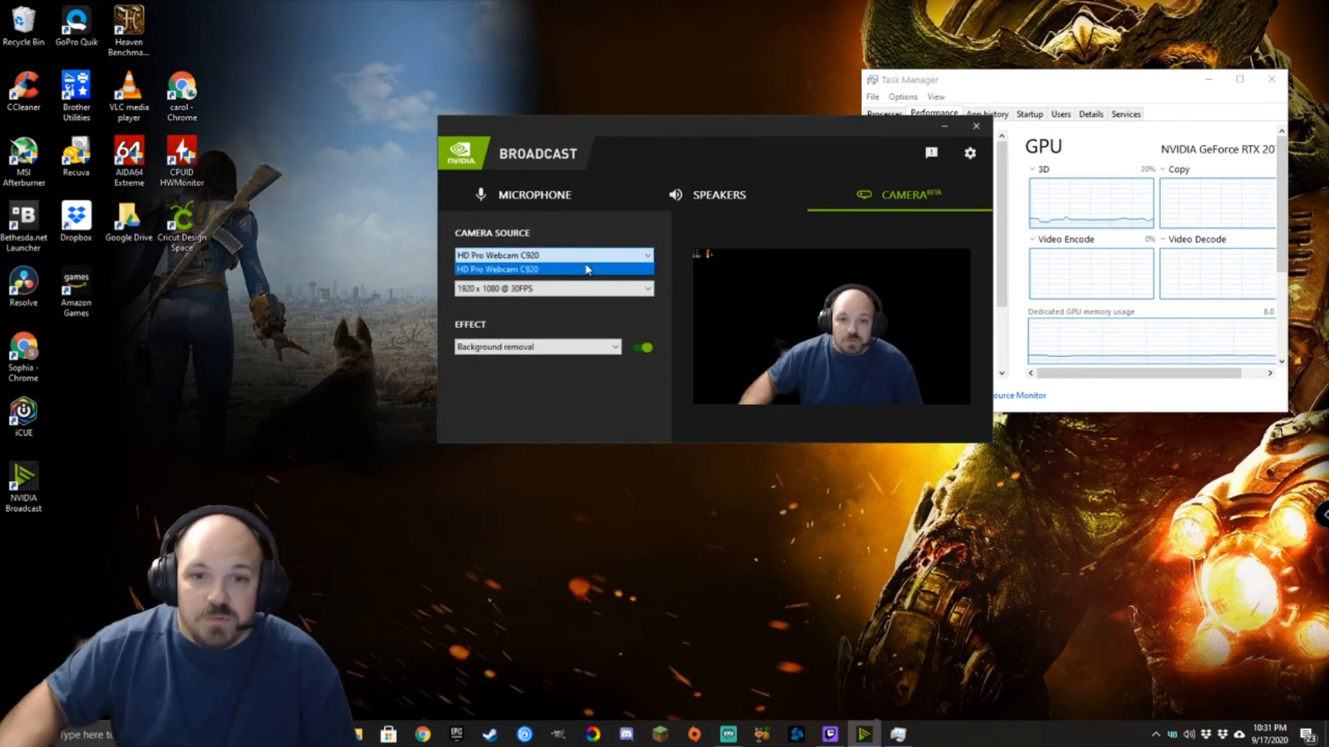
{"action": "left_click", "coordinate": [552, 269]}
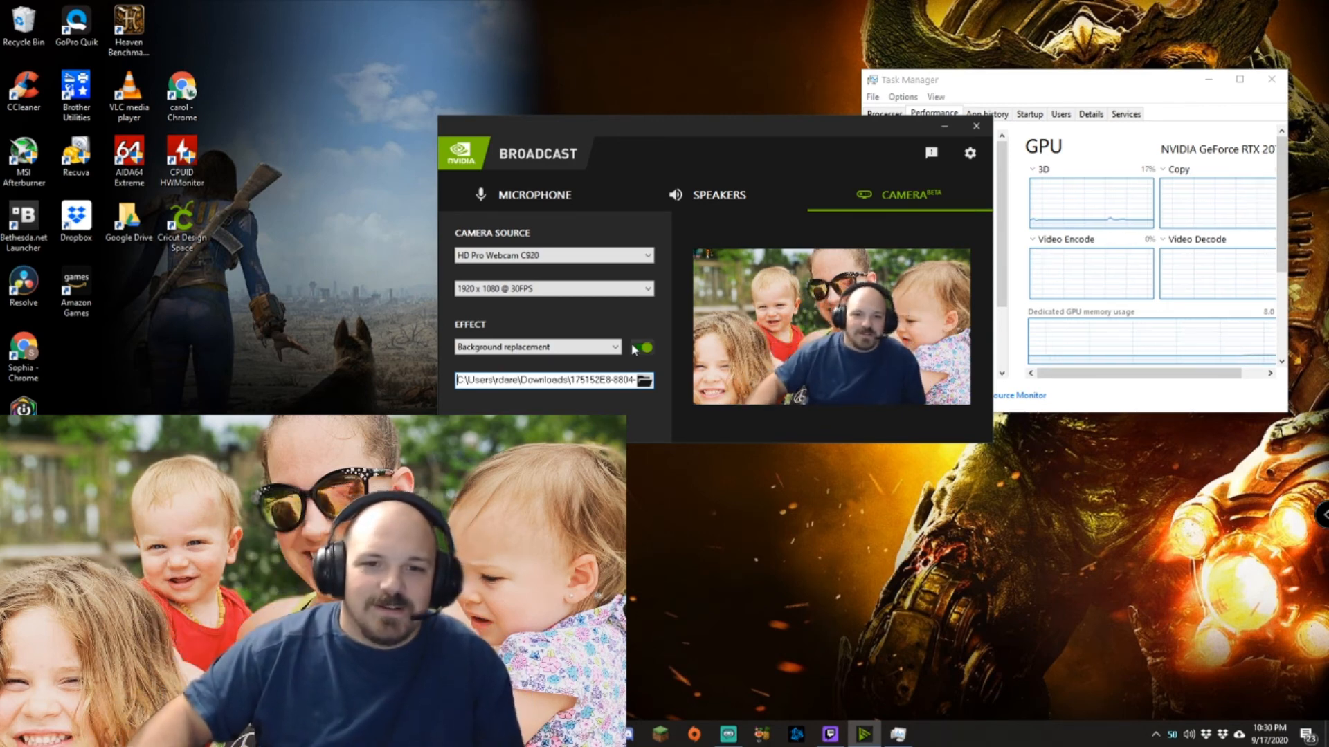
Set a family photo as the replacement background behind the person.
{"action": "left_click", "coordinate": [537, 346]}
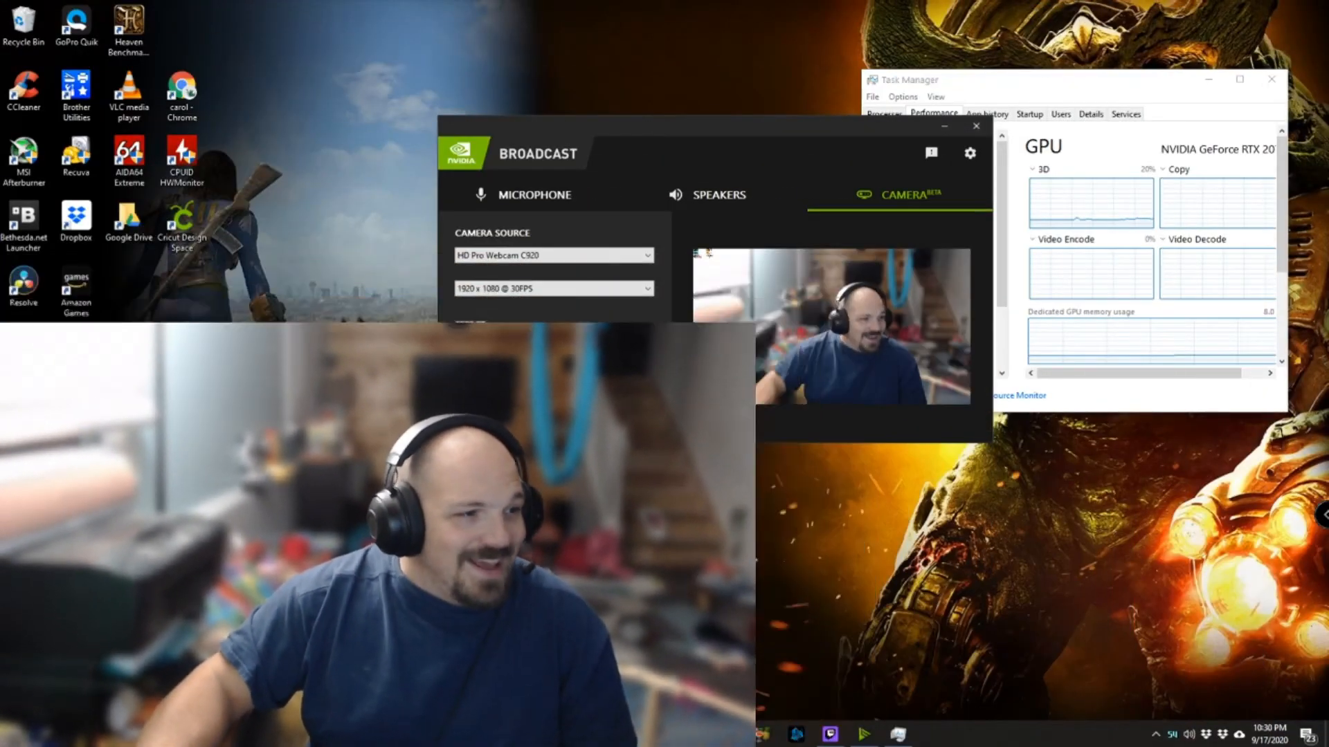
Switch the camera effect to Auto frame, then back to Background removal.
{"action": "left_click", "coordinate": [643, 347]}
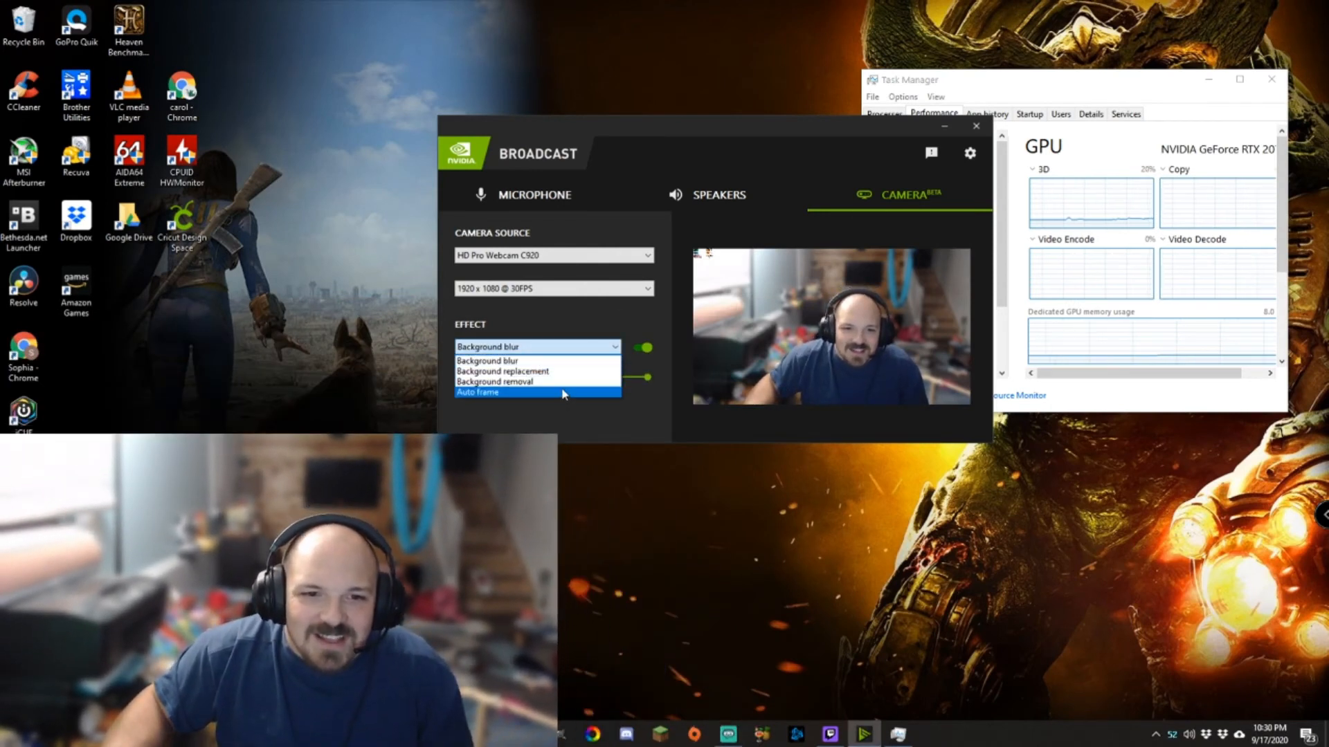
{"action": "left_click", "coordinate": [477, 392]}
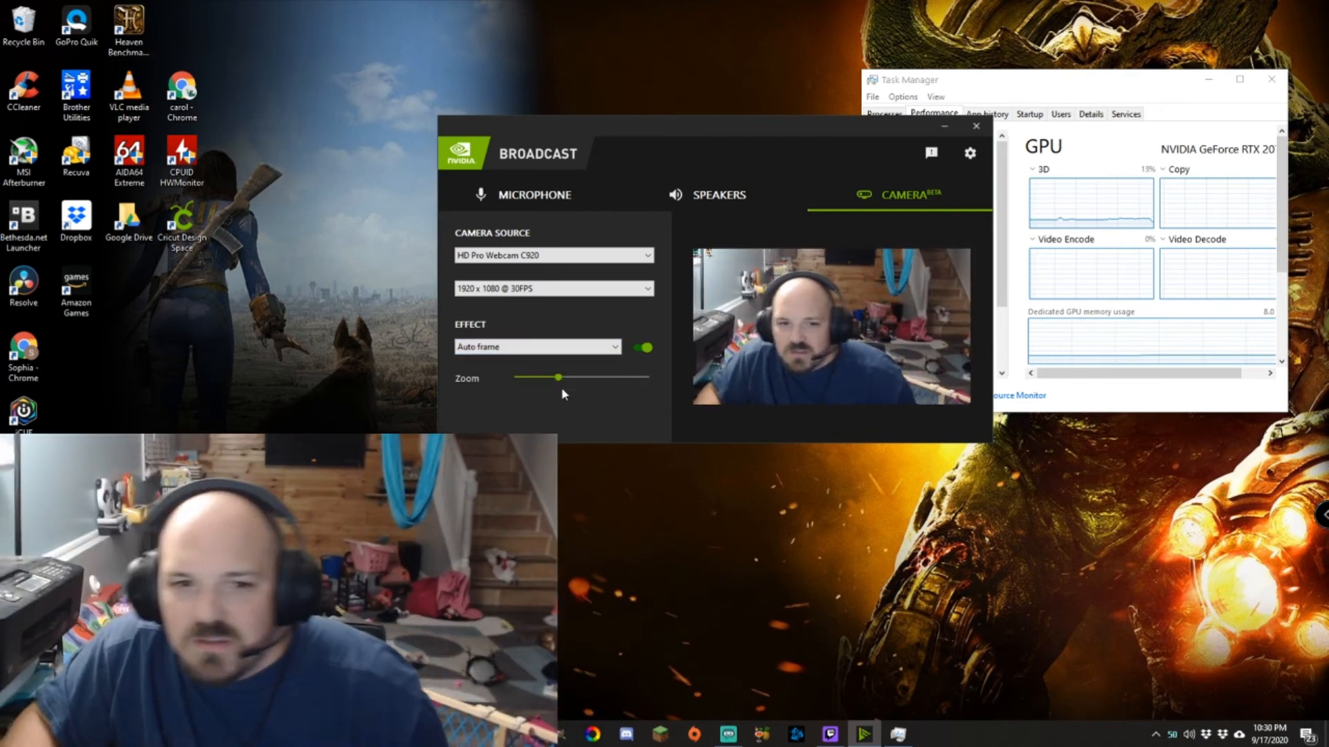
{"action": "left_click", "coordinate": [536, 347]}
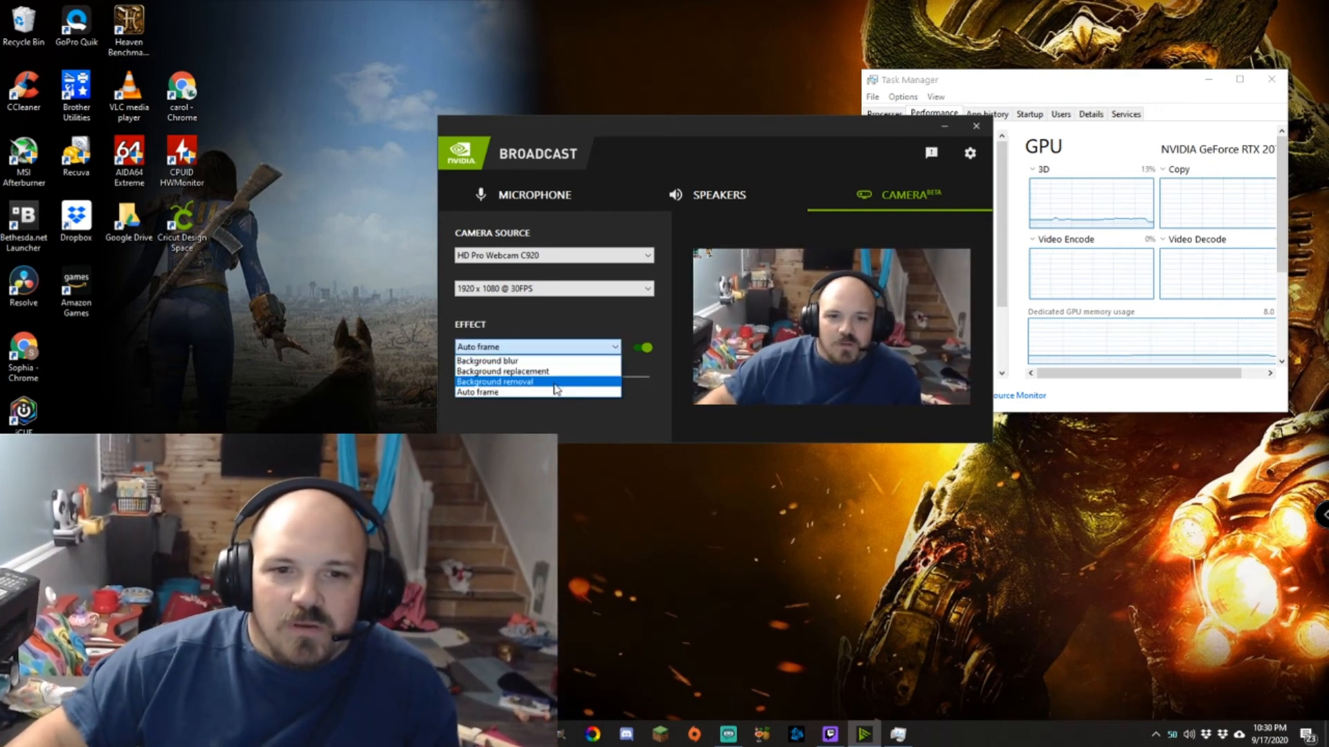
{"action": "left_click", "coordinate": [494, 381]}
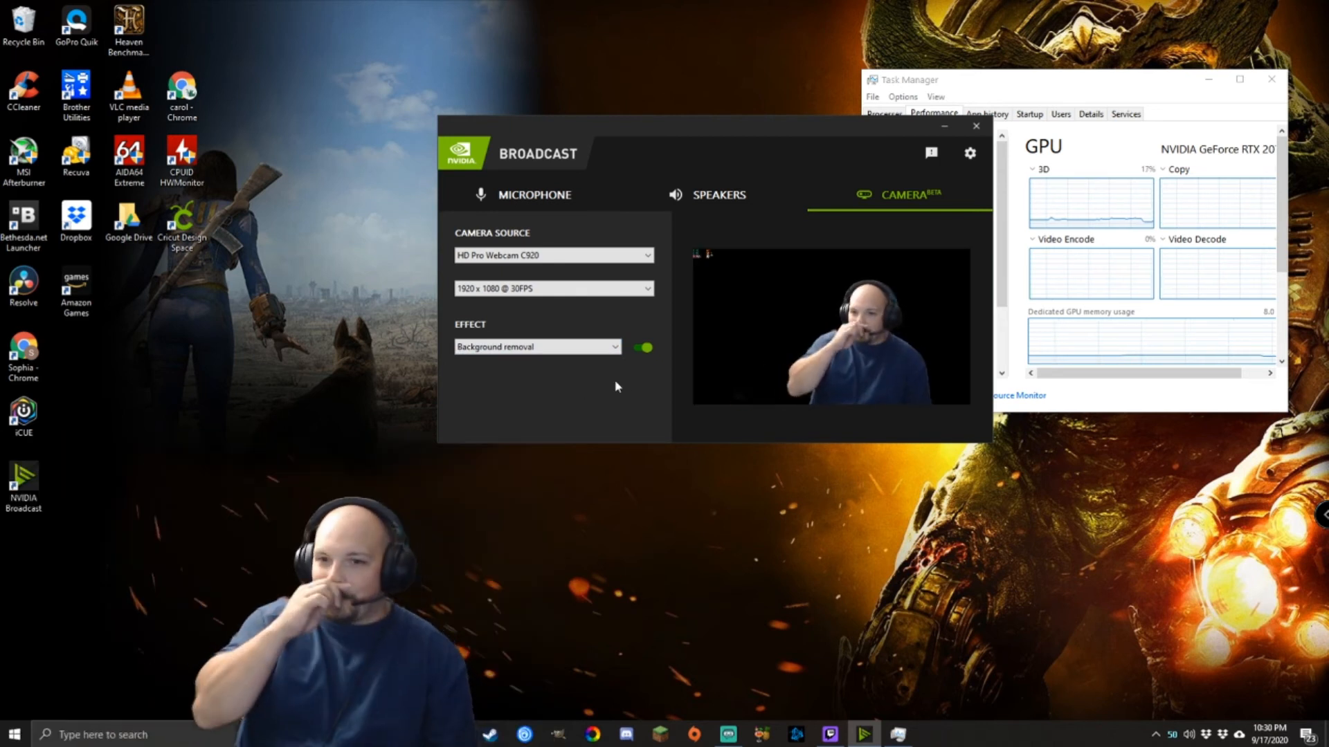